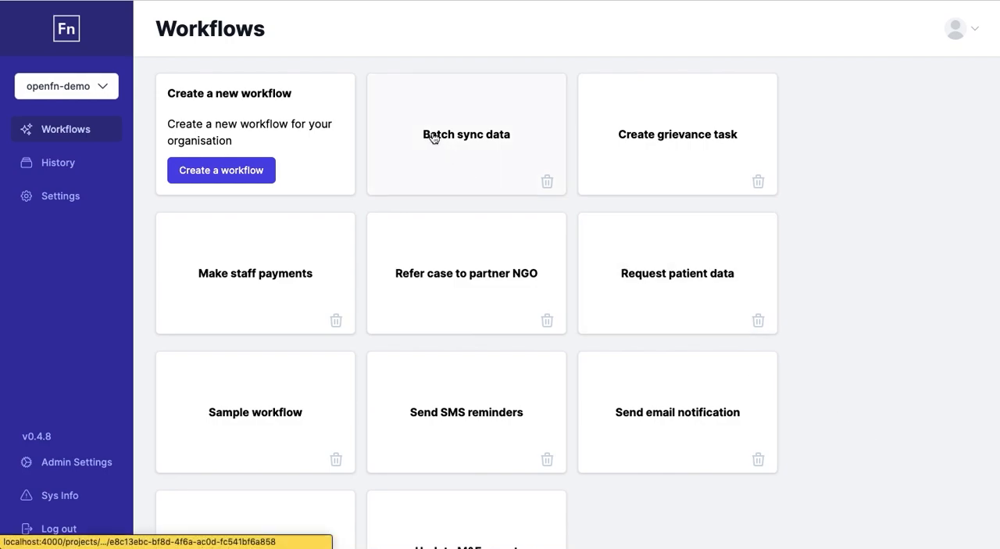
{"action": "mouse_move", "coordinate": [402, 275]}
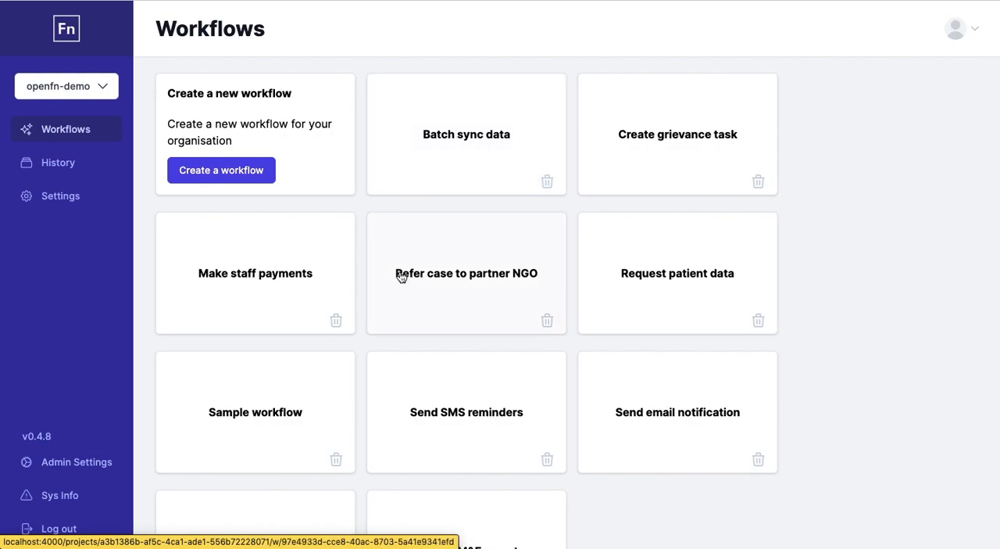
- Scroll down and open the Sample workflow, showing its webhook trigger and three chained jobs
{"action": "scroll", "scroll_direction": "down", "scroll_amount": 3}
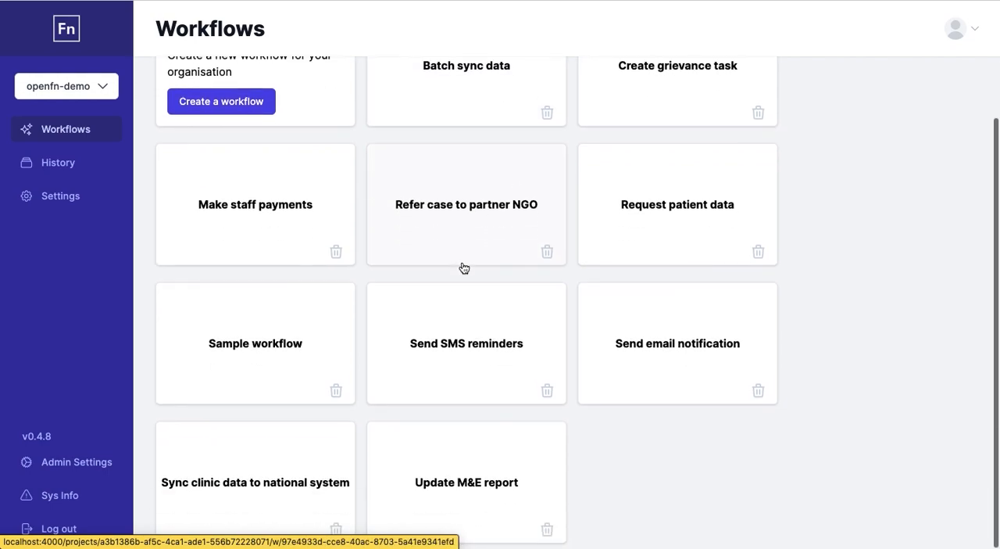
{"action": "mouse_move", "coordinate": [680, 344]}
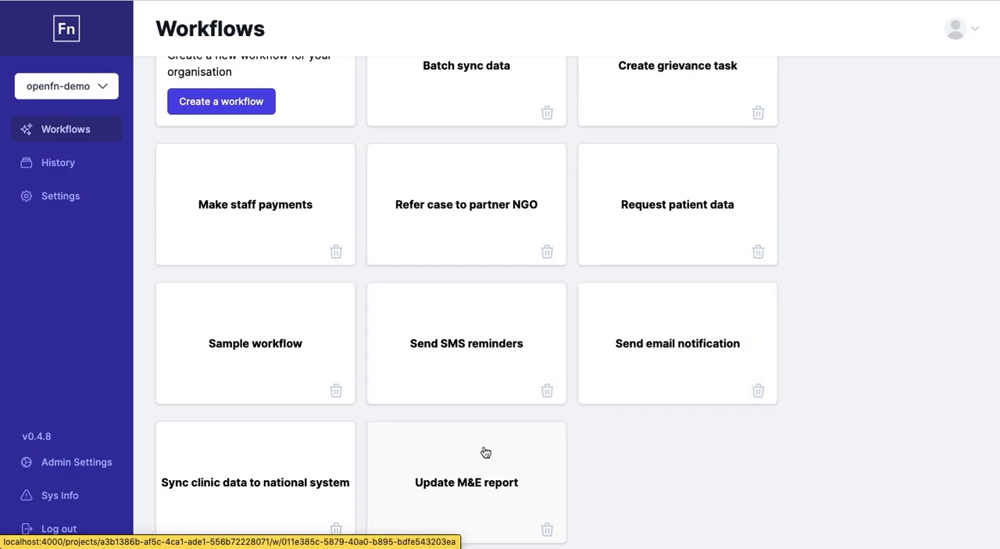
{"action": "mouse_move", "coordinate": [211, 445]}
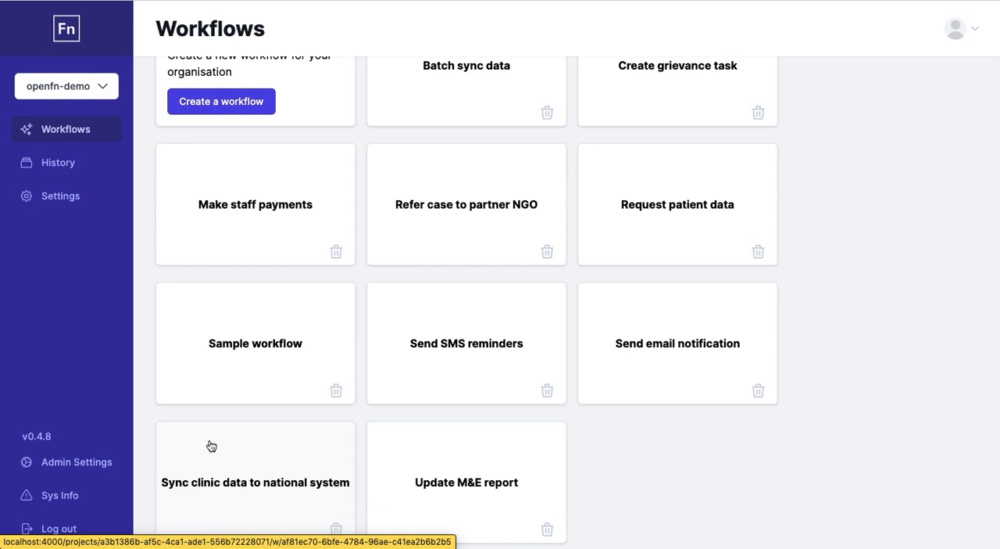
{"action": "left_click", "coordinate": [255, 343]}
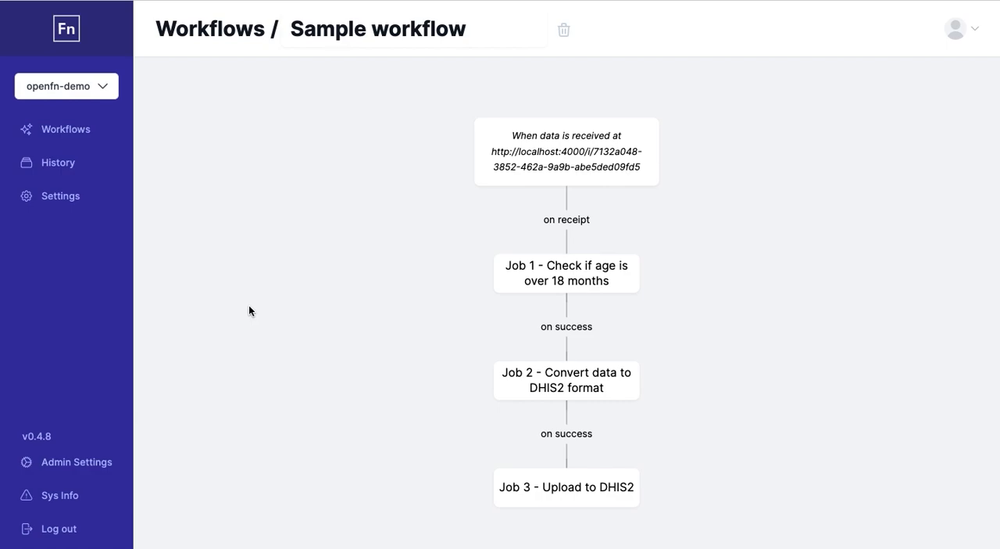
{"action": "mouse_move", "coordinate": [518, 280]}
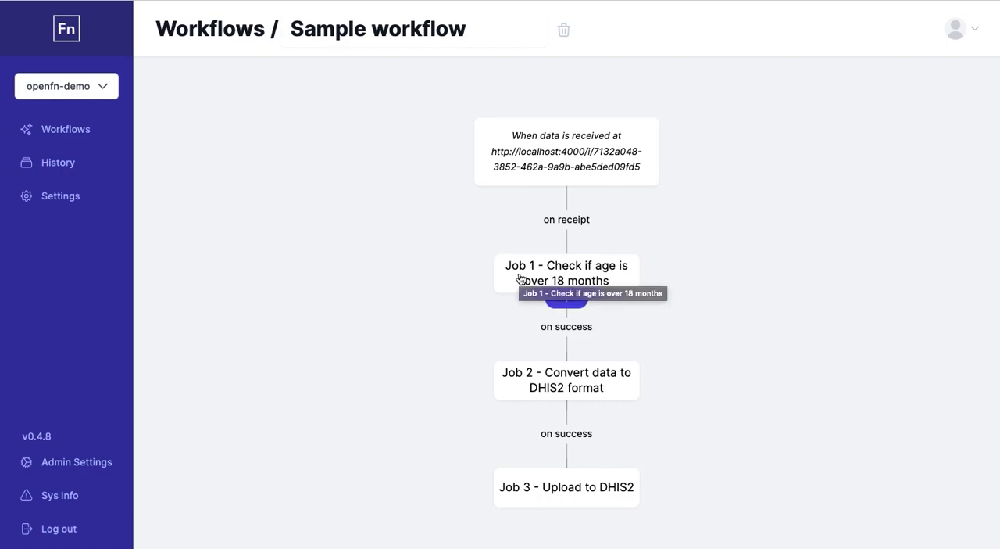
{"action": "mouse_move", "coordinate": [433, 331]}
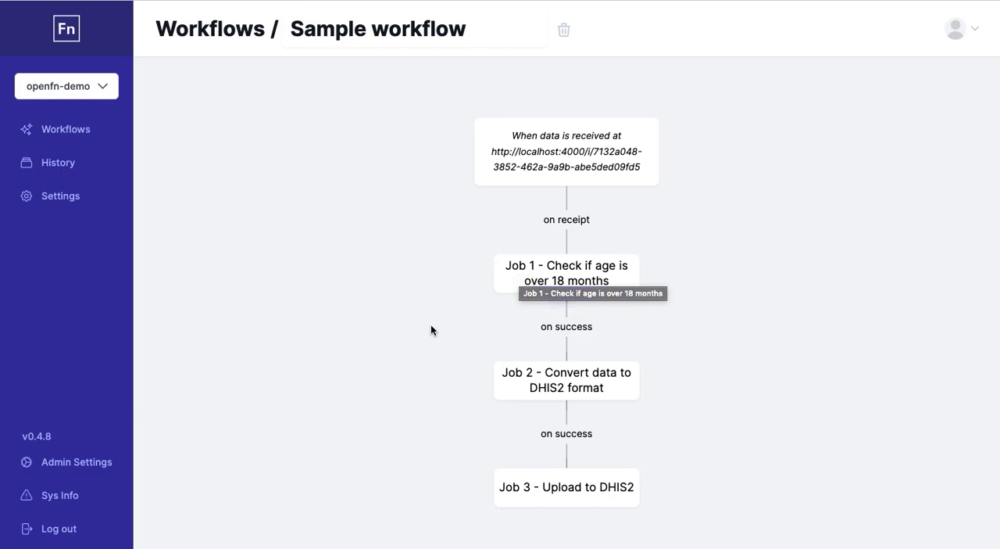
{"action": "mouse_move", "coordinate": [516, 390]}
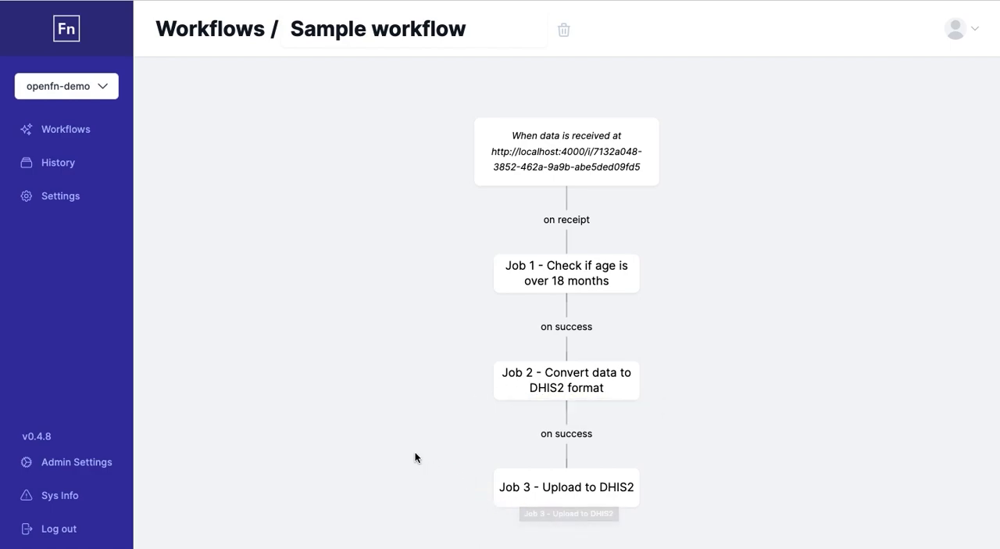
{"action": "mouse_move", "coordinate": [397, 411]}
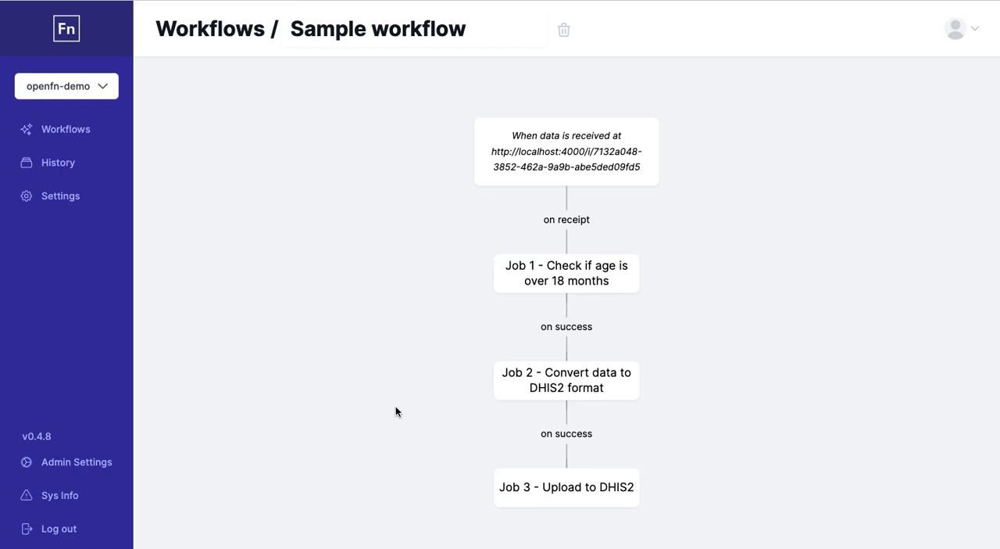
- Open Job 1's setup and try switching its trigger to Cron Schedule (UTC)
{"action": "left_click", "coordinate": [566, 273]}
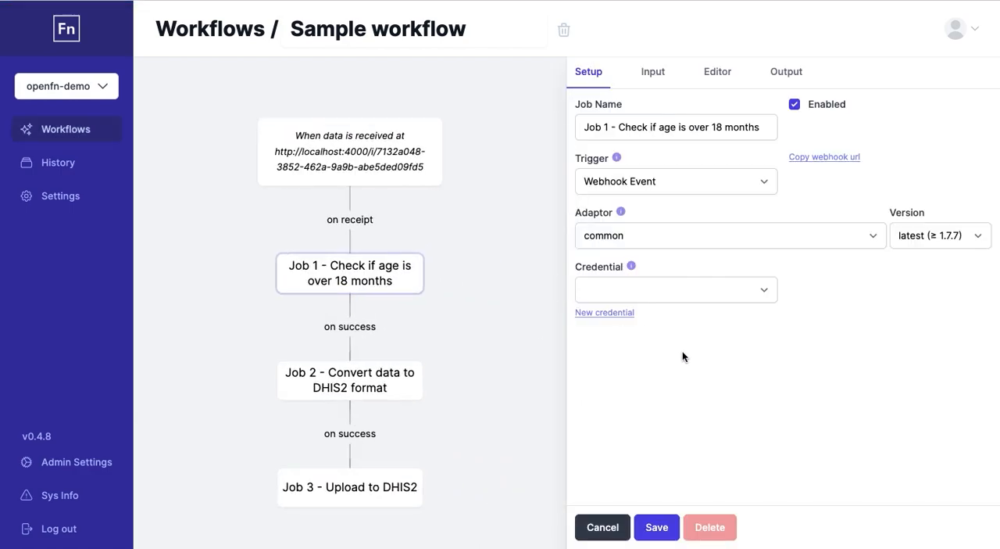
{"action": "mouse_move", "coordinate": [634, 167]}
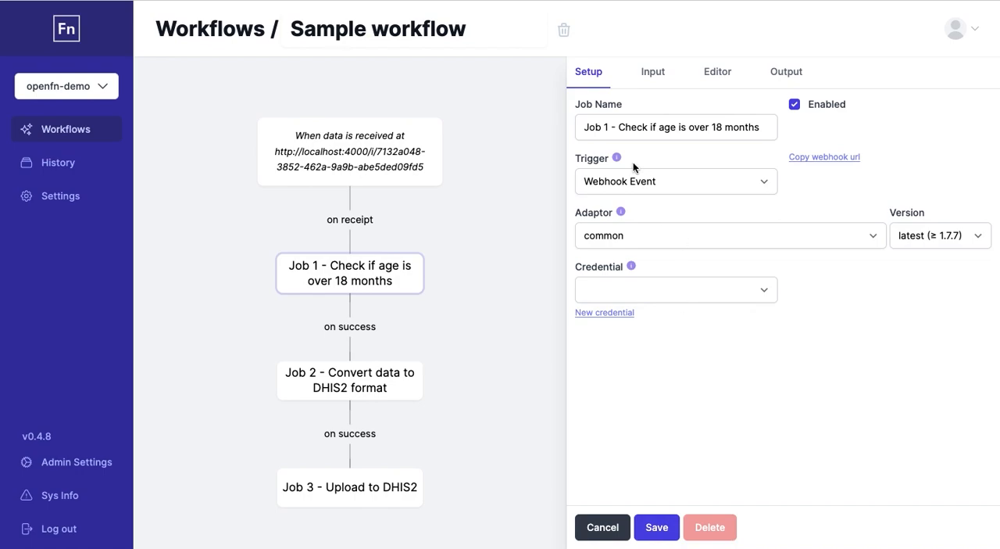
{"action": "mouse_move", "coordinate": [727, 76]}
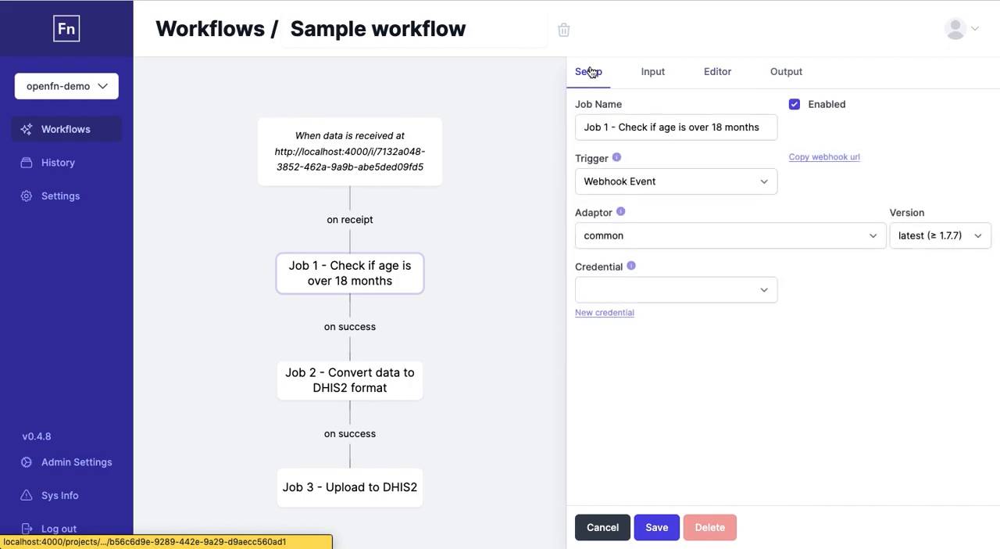
{"action": "mouse_move", "coordinate": [707, 252]}
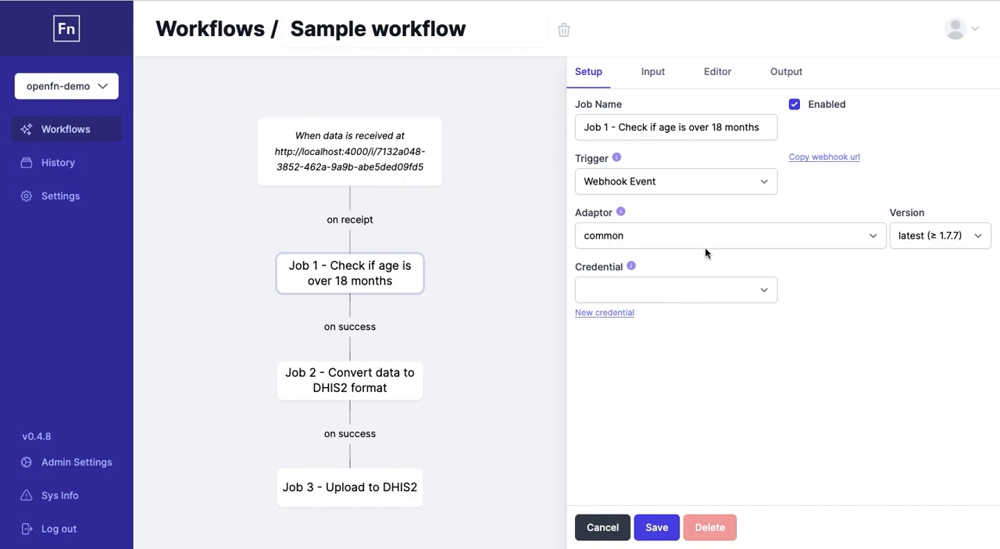
{"action": "mouse_move", "coordinate": [701, 238]}
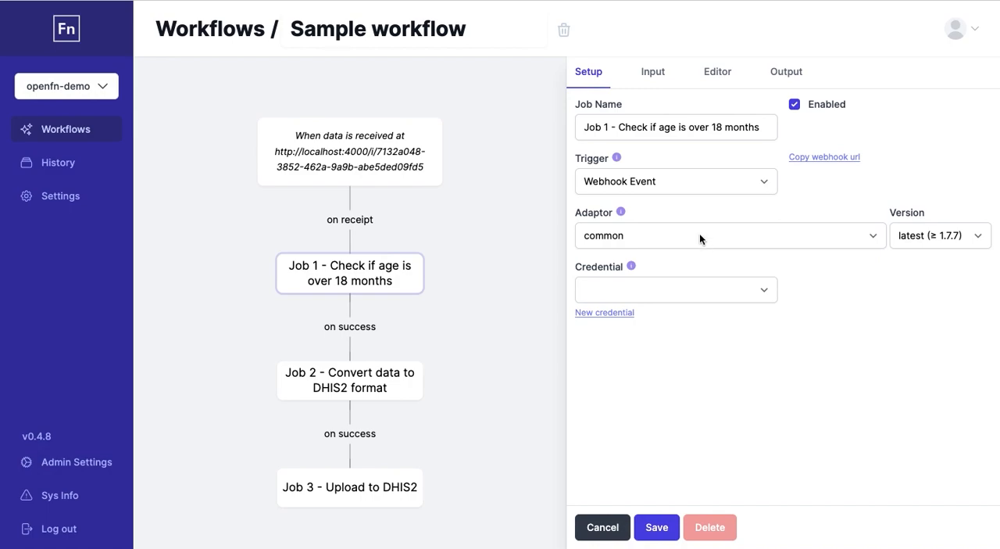
{"action": "mouse_move", "coordinate": [678, 181]}
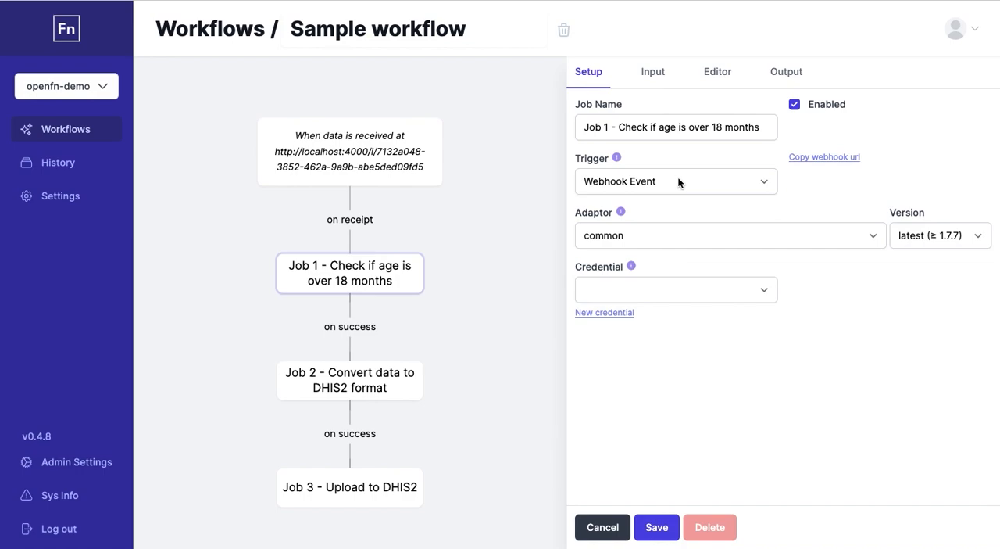
{"action": "left_click", "coordinate": [676, 182]}
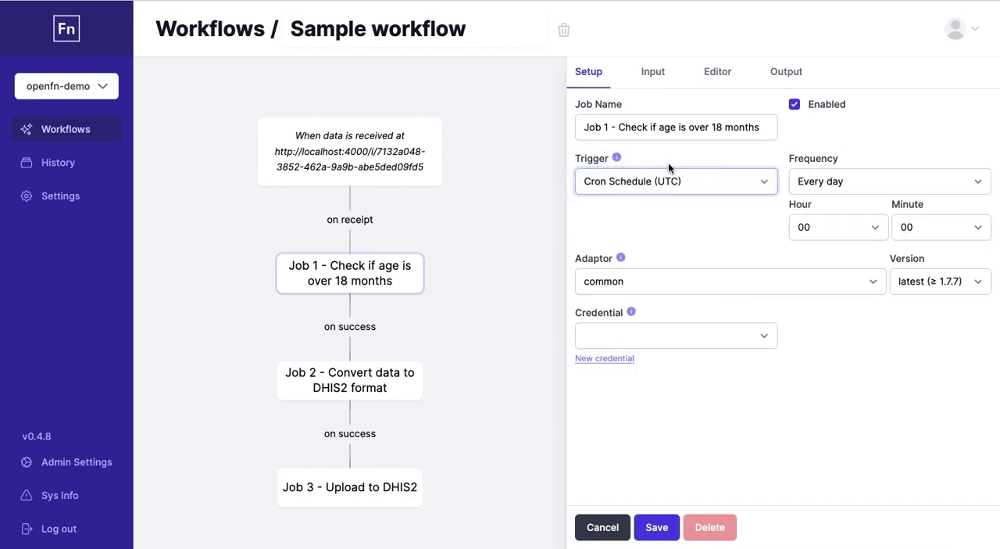
{"action": "mouse_move", "coordinate": [665, 222]}
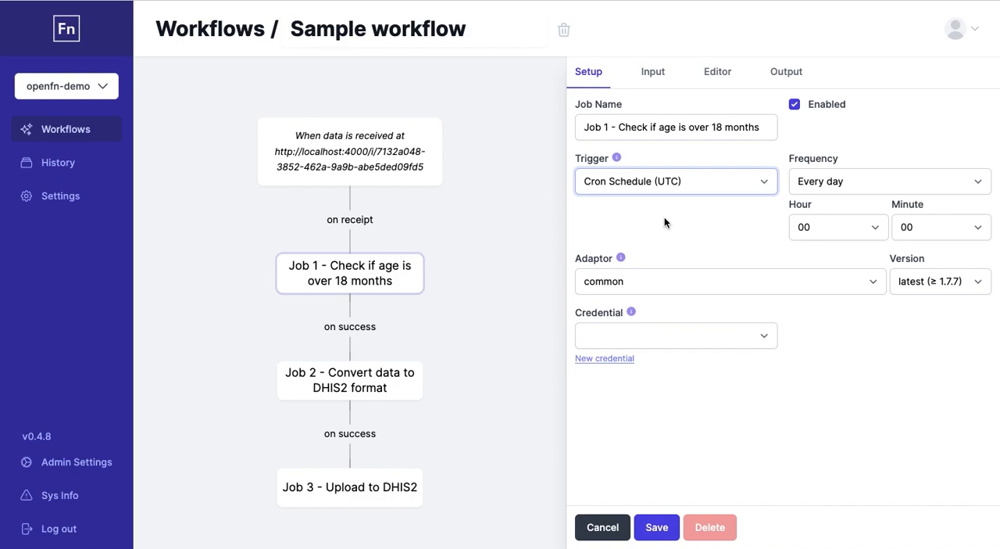
{"action": "left_click", "coordinate": [675, 180]}
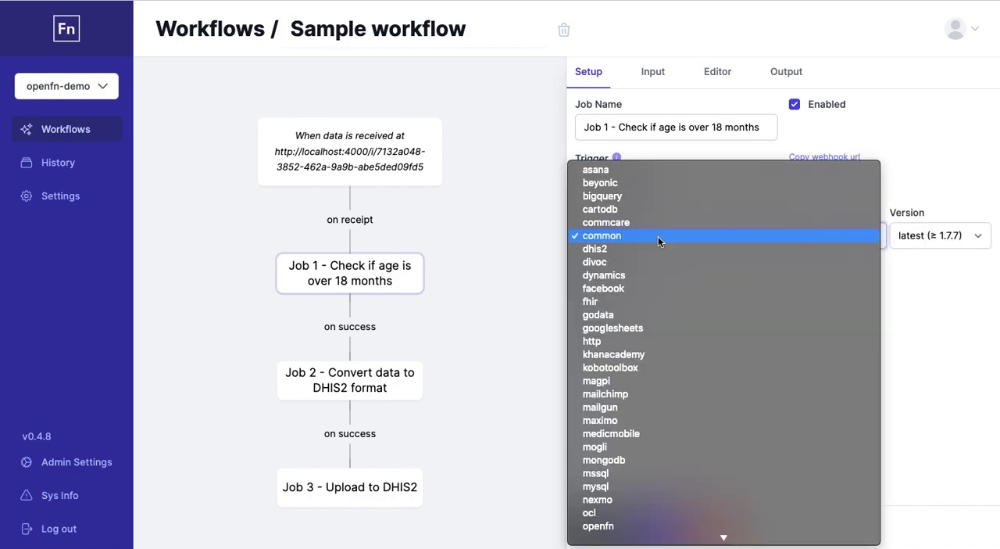
{"action": "mouse_move", "coordinate": [652, 239]}
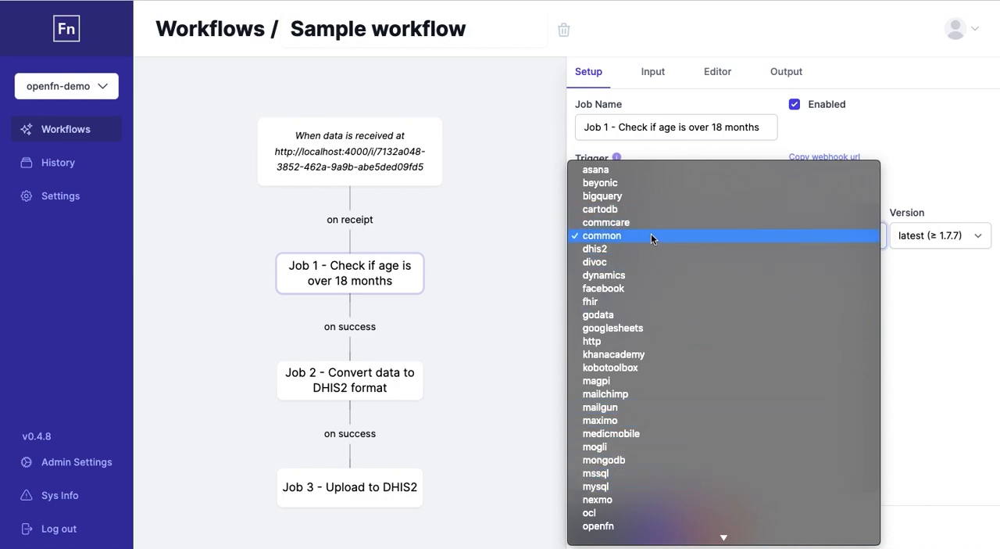
{"action": "mouse_move", "coordinate": [656, 187]}
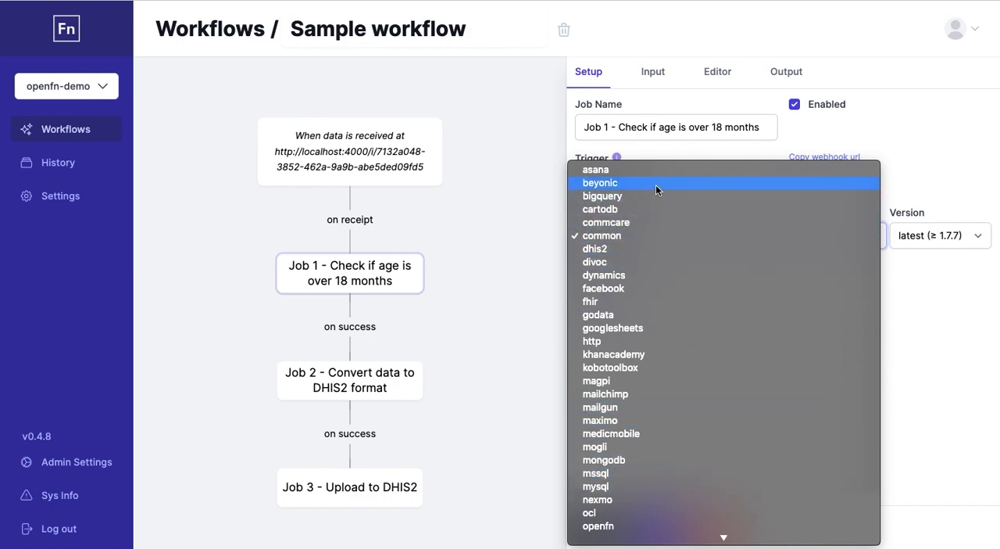
{"action": "mouse_move", "coordinate": [661, 174]}
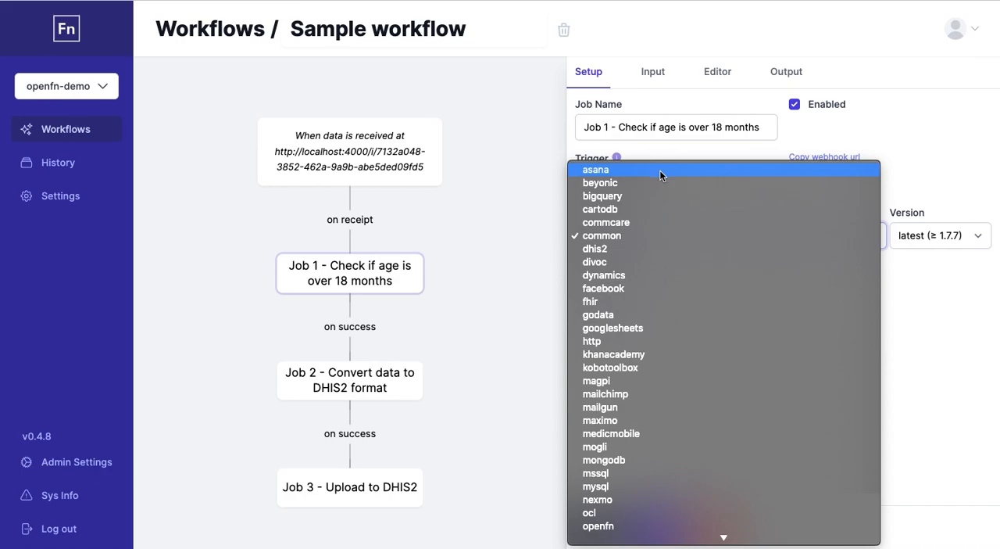
{"action": "mouse_move", "coordinate": [637, 327]}
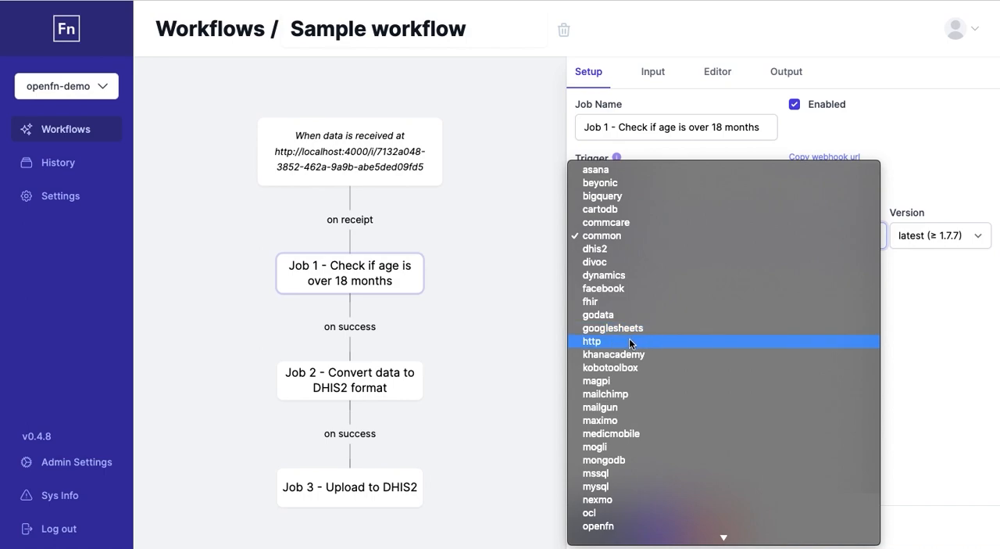
{"action": "mouse_move", "coordinate": [788, 327]}
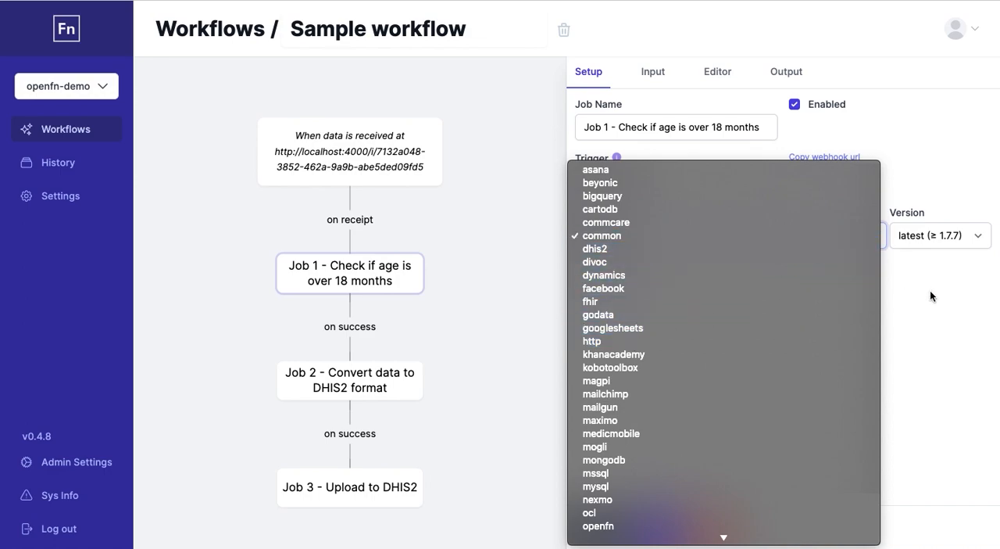
- Close Job 1's adaptor list, keeping the common adaptor and webhook trigger
{"action": "left_click", "coordinate": [601, 235]}
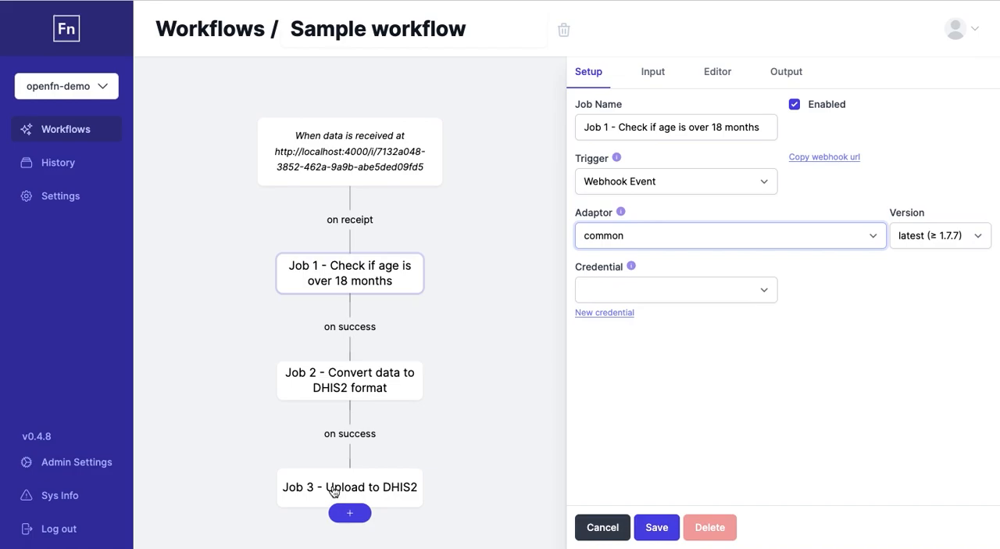
{"action": "mouse_move", "coordinate": [58, 163]}
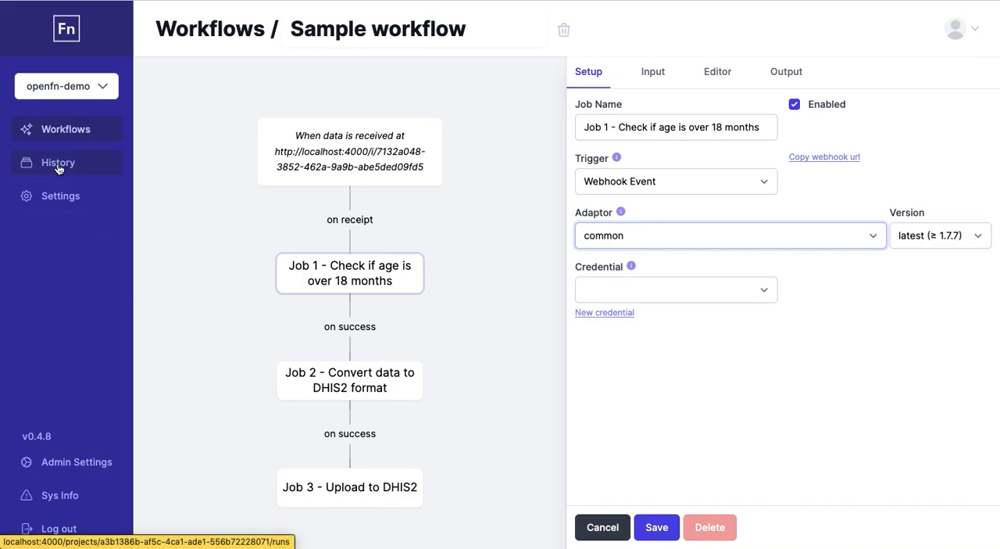
- Open History and uncheck Success, leaving the failed Refer case to partner NGO run
{"action": "left_click", "coordinate": [57, 162]}
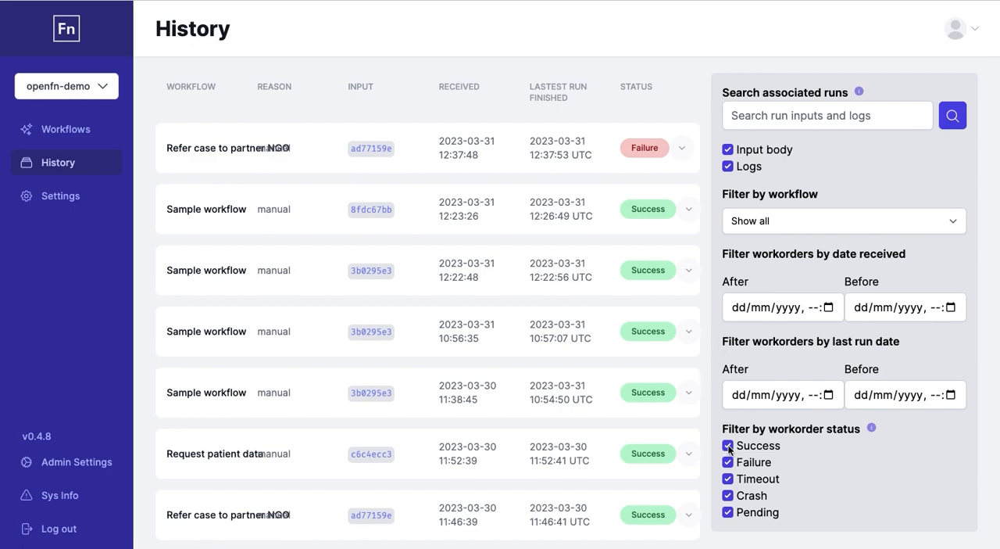
{"action": "left_click", "coordinate": [727, 446]}
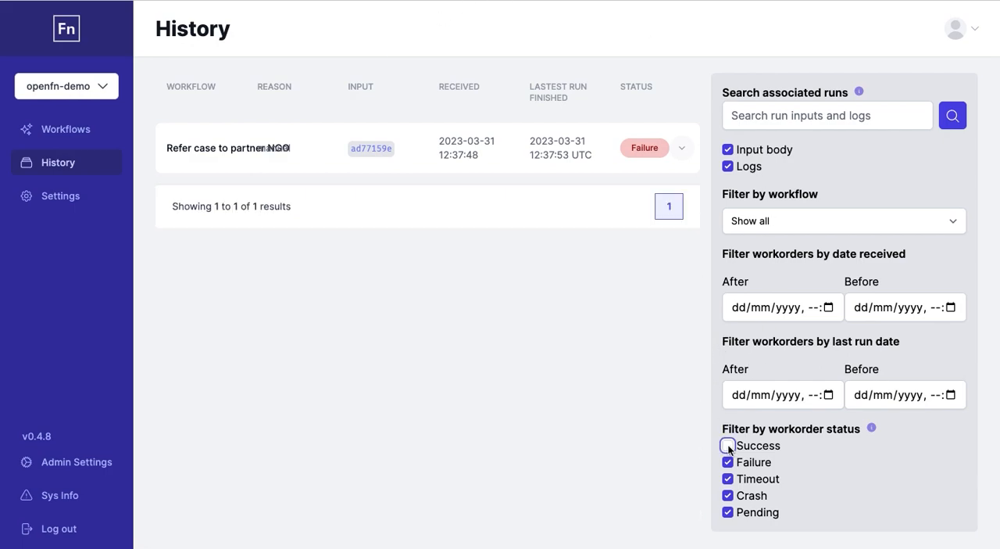
{"action": "left_click", "coordinate": [727, 446]}
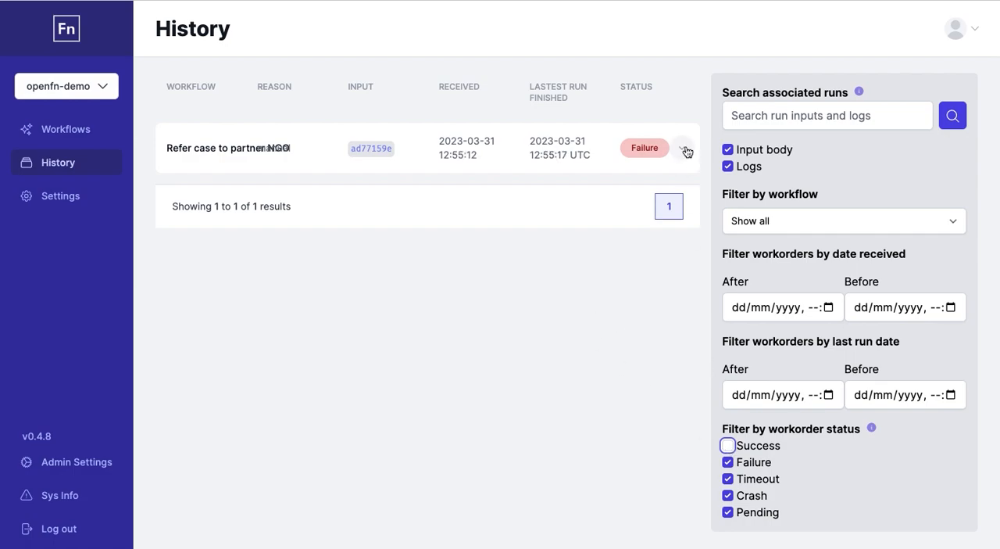
- Expand the failed Refer case to partner NGO work order and rerun Upload to system
{"action": "left_click", "coordinate": [685, 149]}
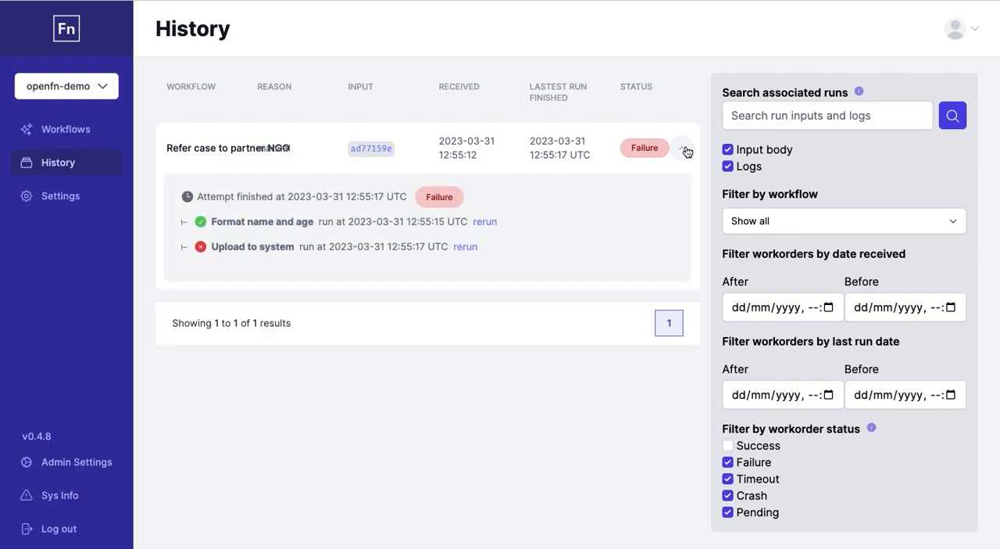
{"action": "mouse_move", "coordinate": [270, 252]}
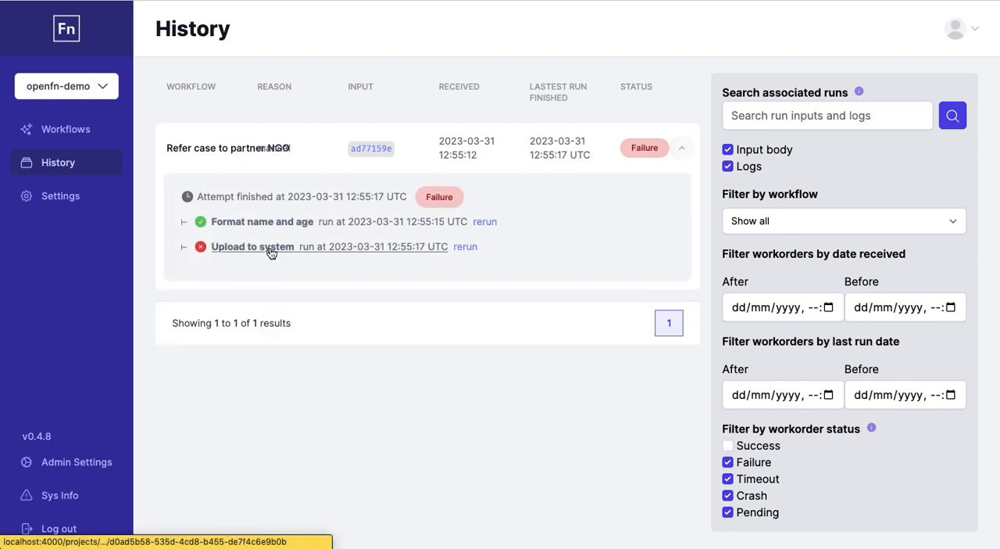
{"action": "left_click", "coordinate": [252, 246]}
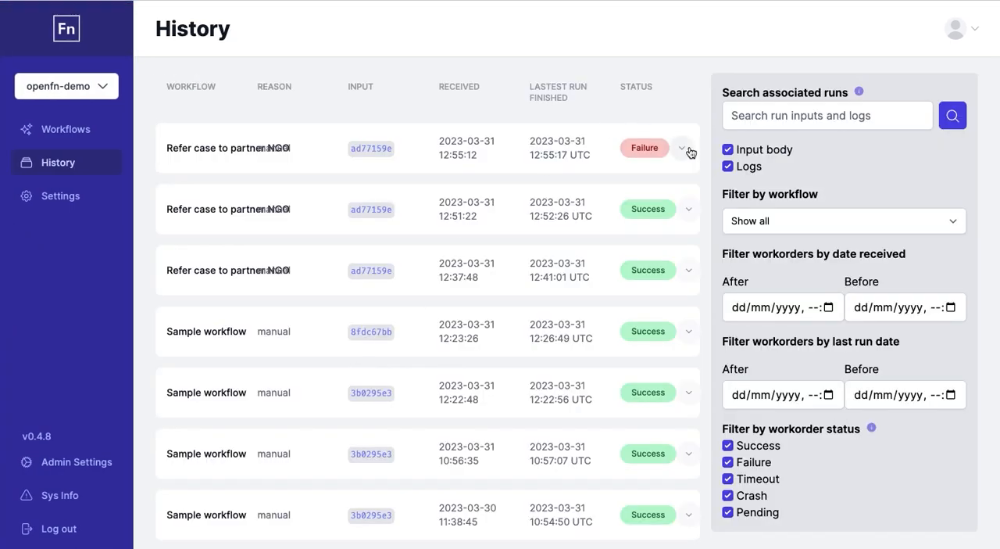
{"action": "left_click", "coordinate": [682, 148]}
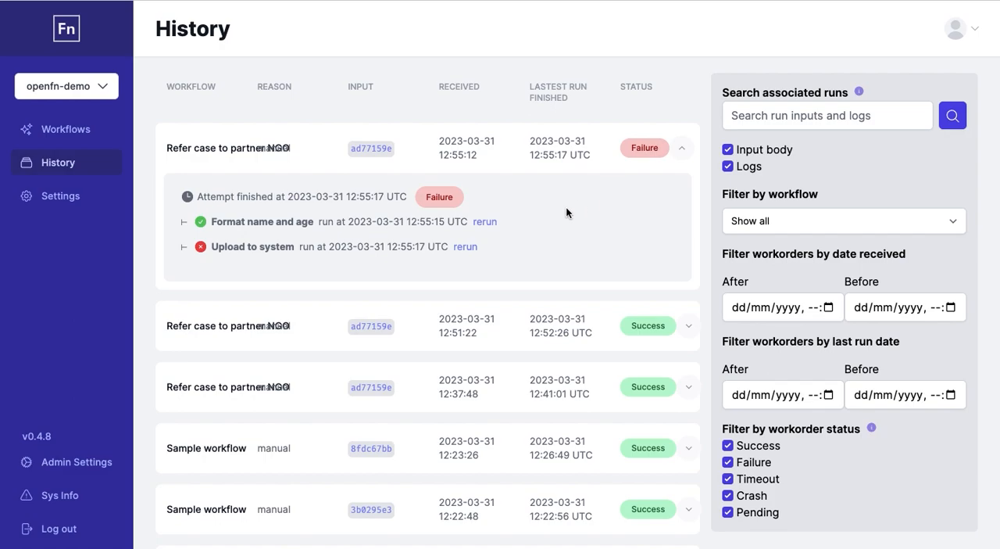
{"action": "mouse_move", "coordinate": [507, 231]}
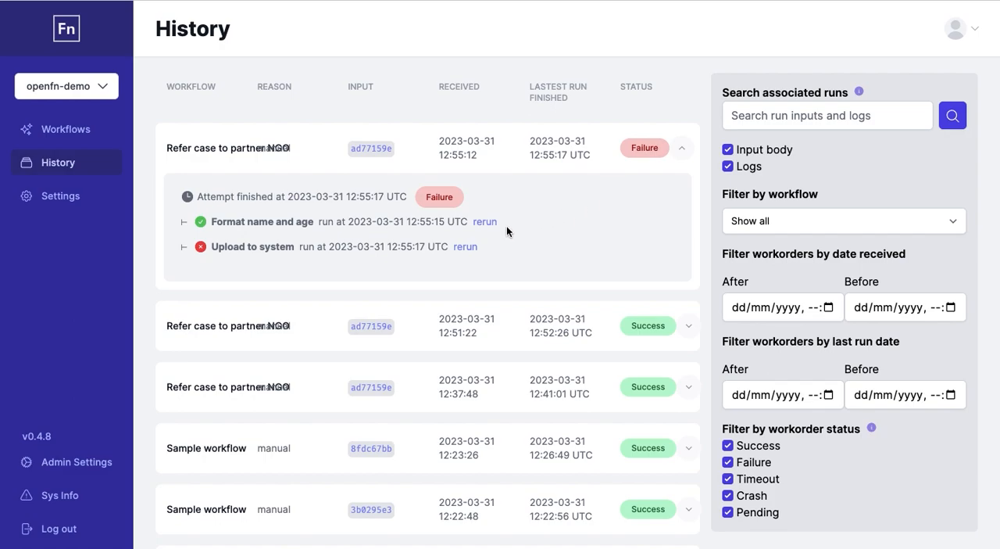
{"action": "mouse_move", "coordinate": [498, 231]}
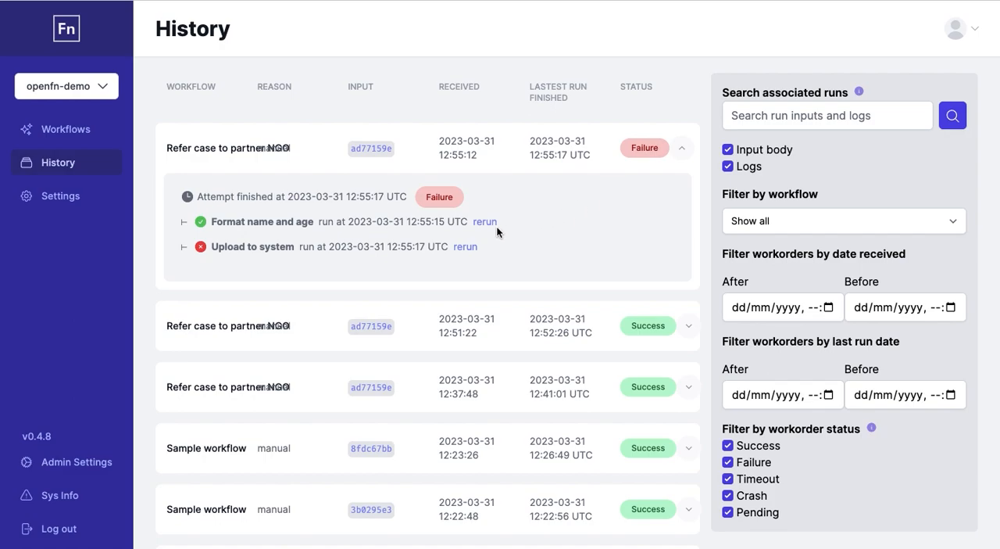
{"action": "mouse_move", "coordinate": [464, 246]}
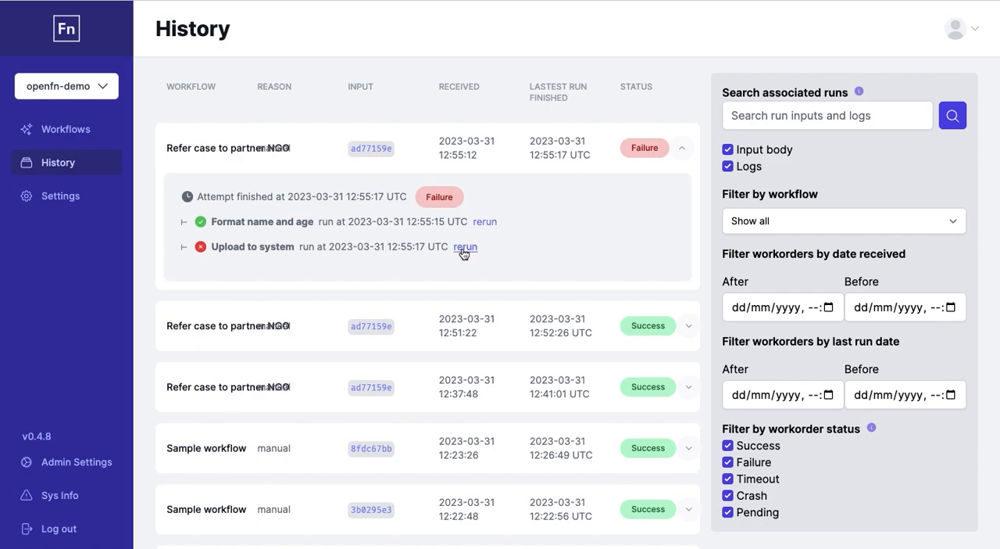
{"action": "left_click", "coordinate": [466, 247]}
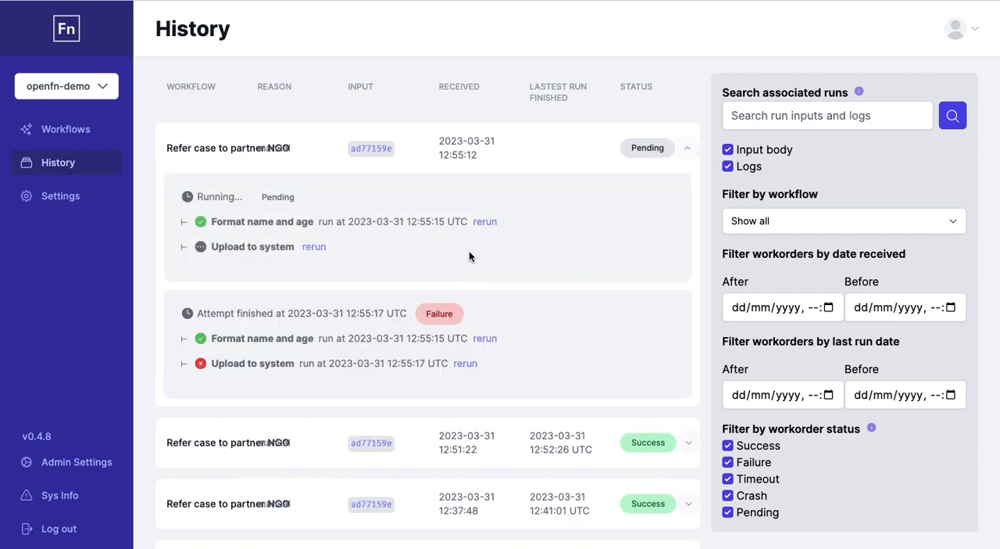
{"action": "mouse_move", "coordinate": [676, 170]}
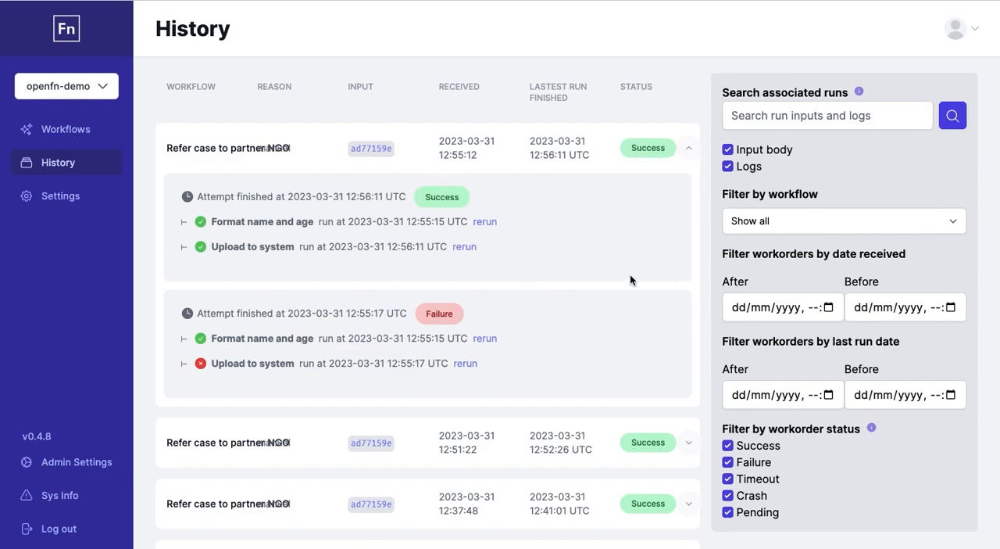
{"action": "mouse_move", "coordinate": [689, 160]}
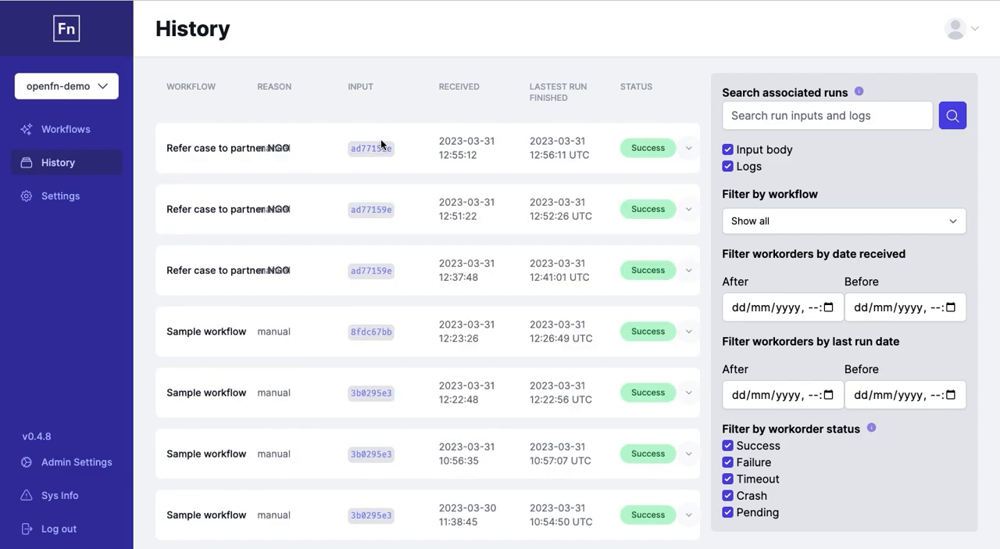
{"action": "mouse_move", "coordinate": [711, 211]}
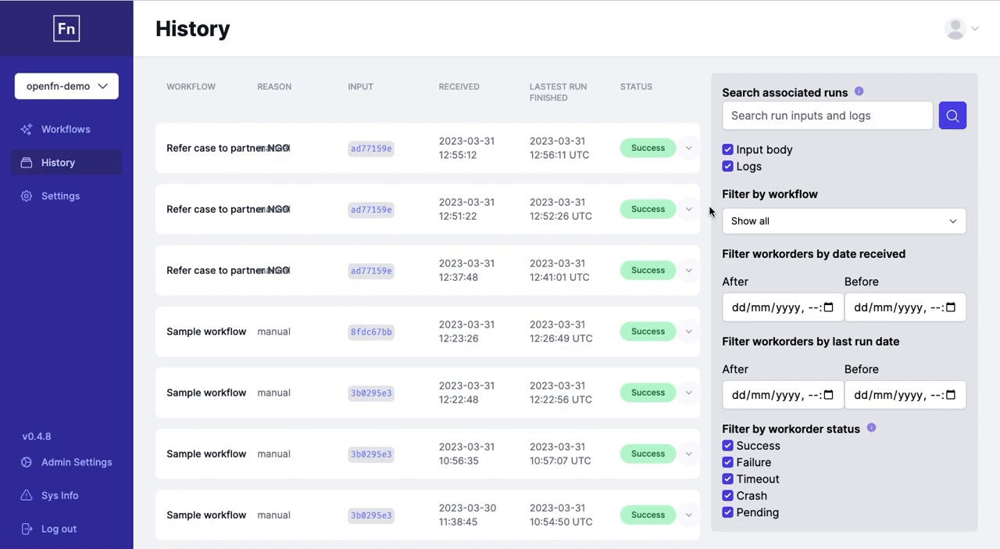
- Search associated runs for 'orao', returning one Sample workflow work order
{"action": "left_click", "coordinate": [827, 115]}
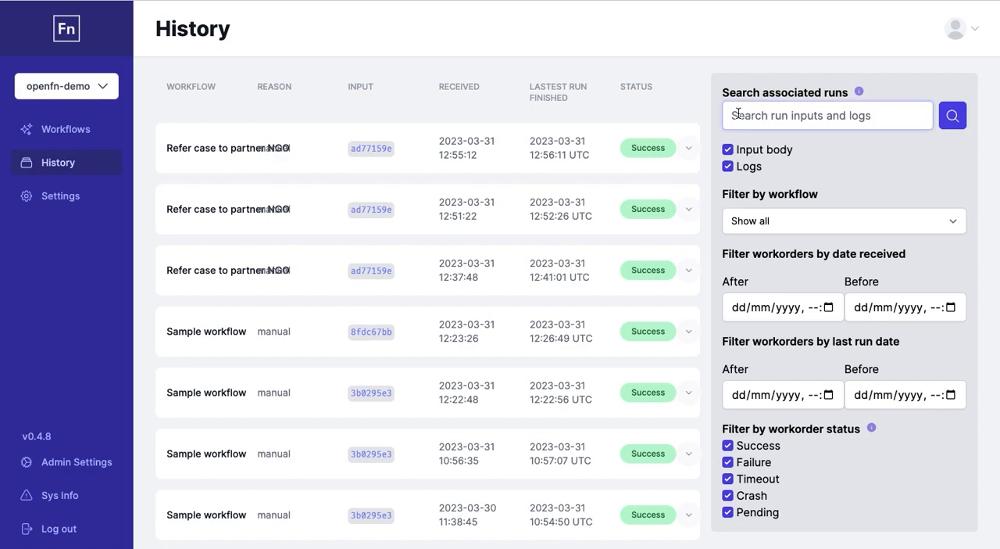
{"action": "type", "text": "orao"}
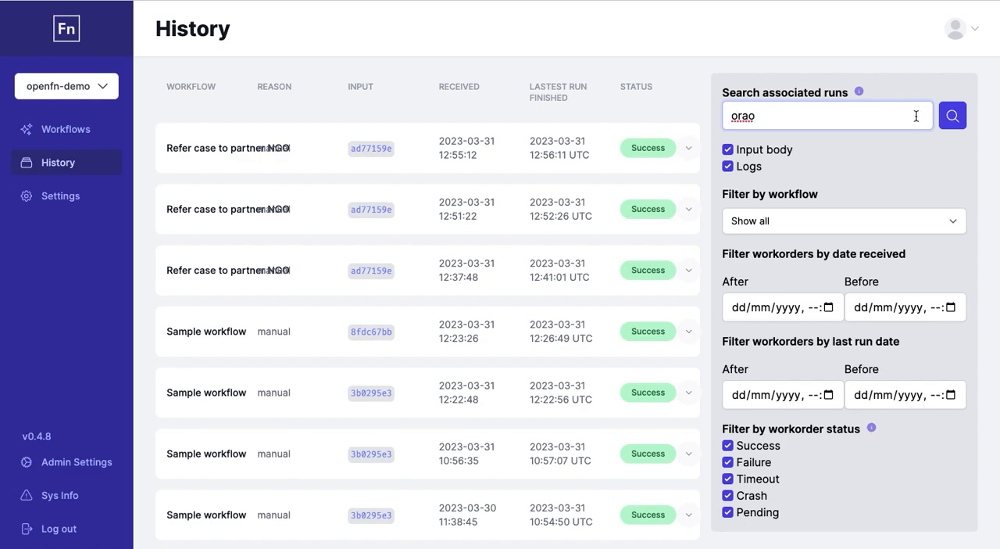
{"action": "left_click", "coordinate": [951, 116]}
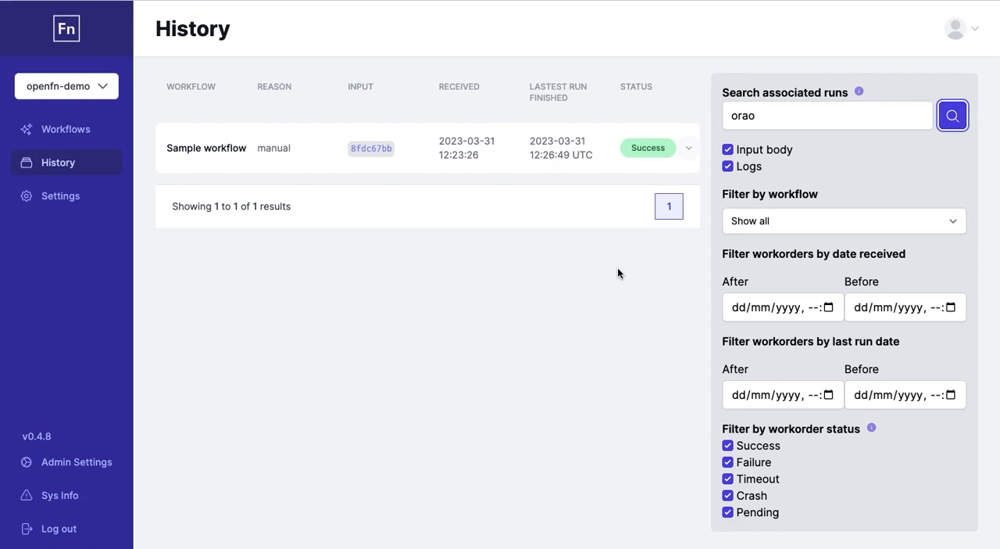
- Open project Settings on the Collaboration tab listing four collaborators
{"action": "left_click", "coordinate": [60, 196]}
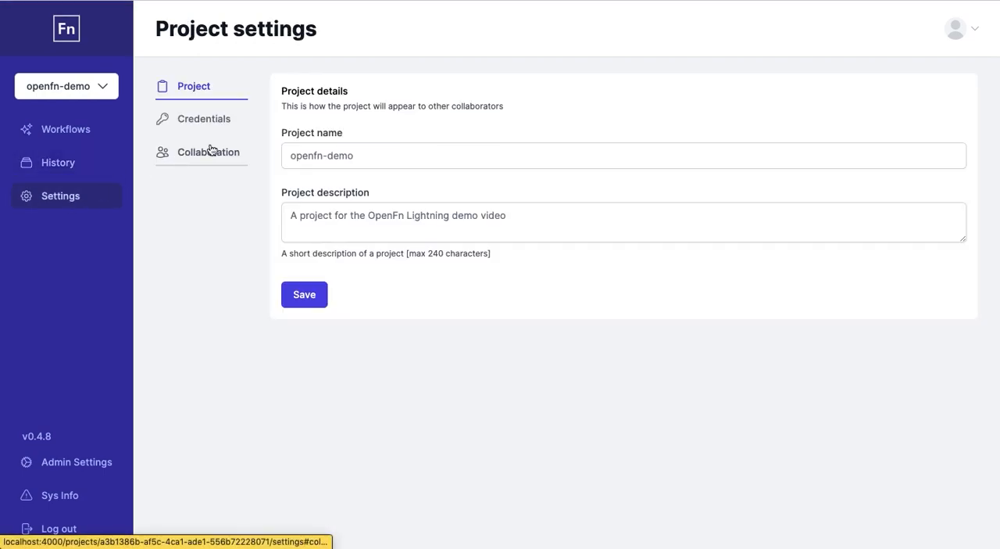
{"action": "left_click", "coordinate": [208, 152]}
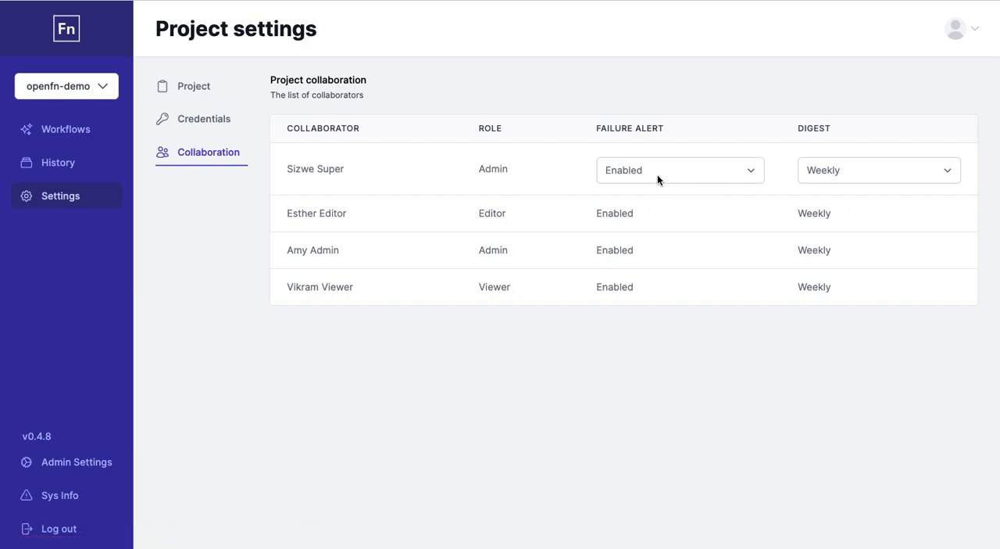
{"action": "mouse_move", "coordinate": [655, 78]}
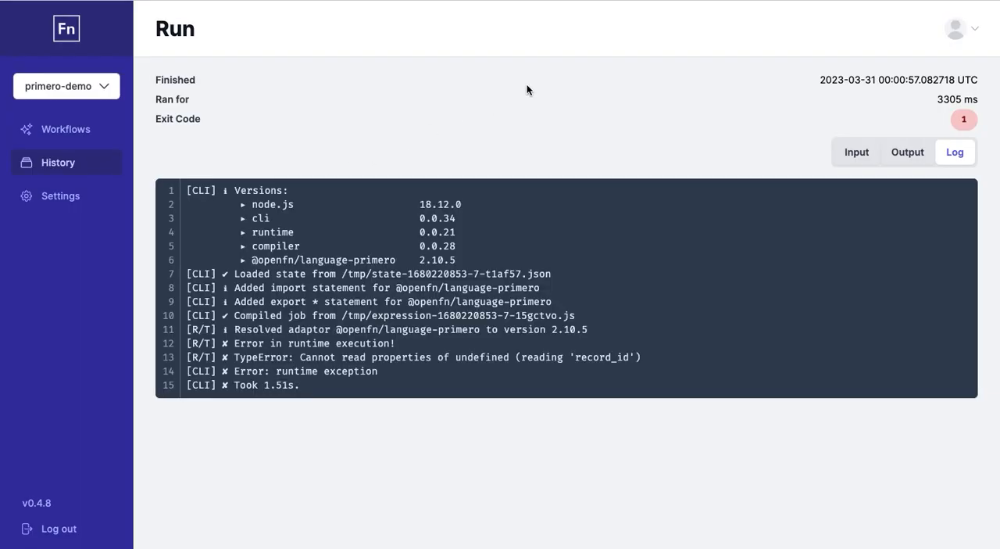
- Keep the digest frequency at Weekly and open the Admin Settings projects list
{"action": "left_click", "coordinate": [60, 195]}
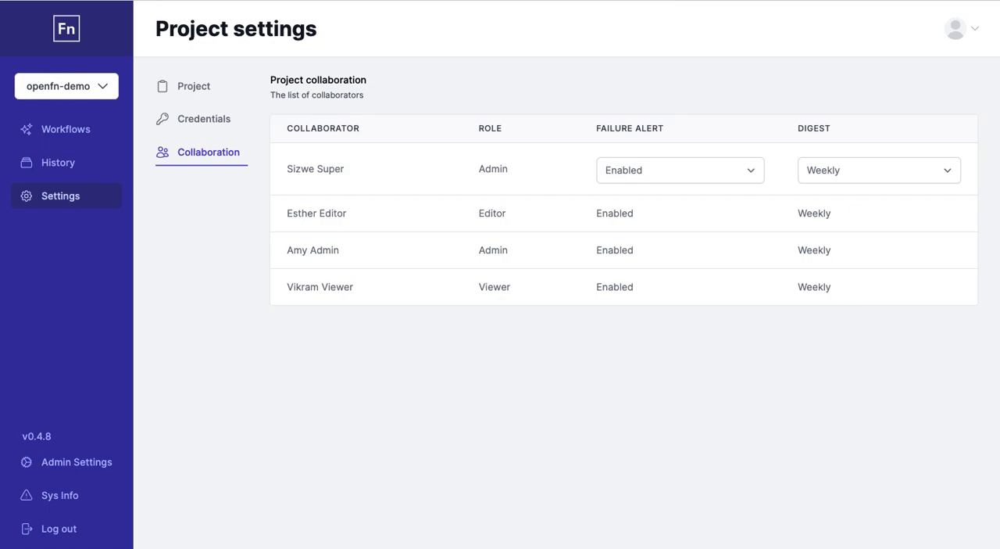
{"action": "mouse_move", "coordinate": [396, 319]}
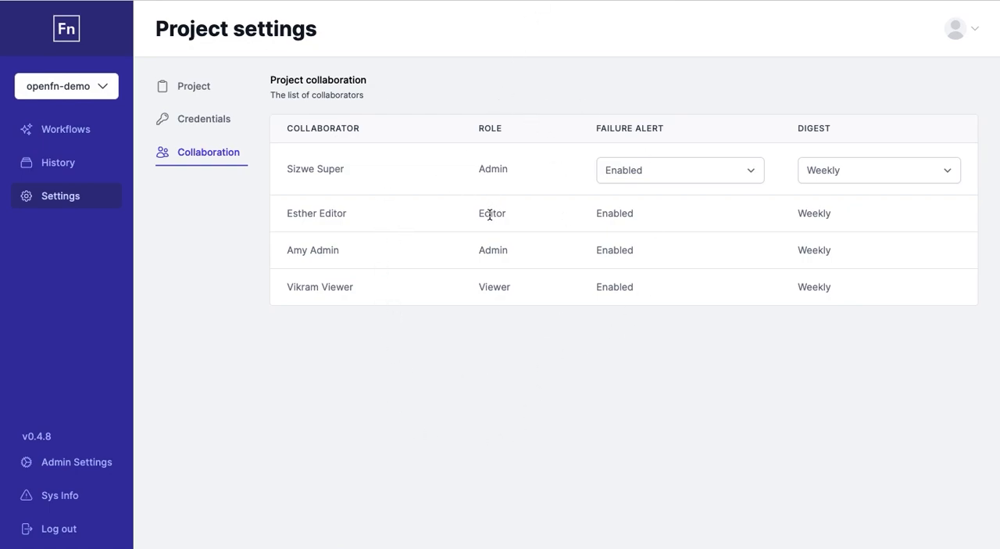
{"action": "mouse_move", "coordinate": [489, 289]}
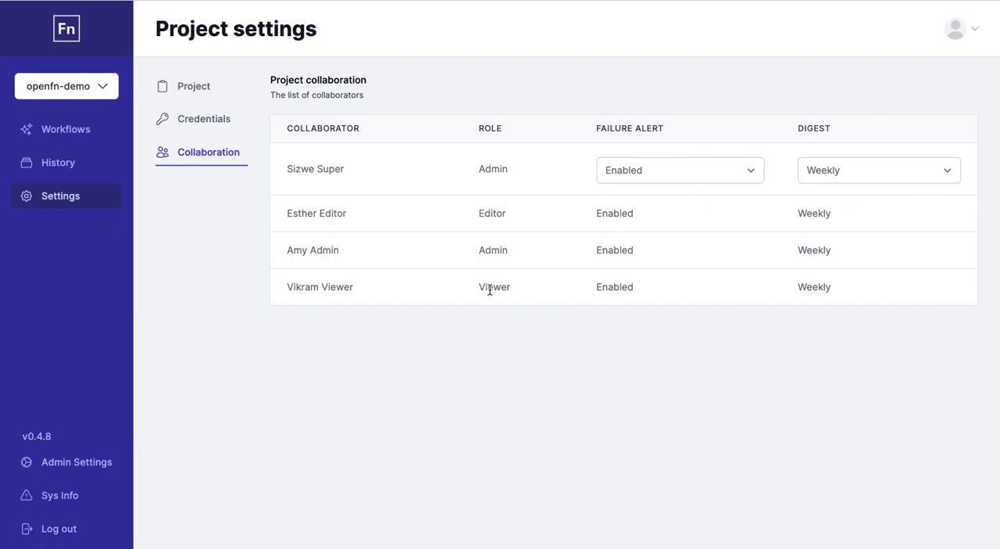
{"action": "mouse_move", "coordinate": [861, 175]}
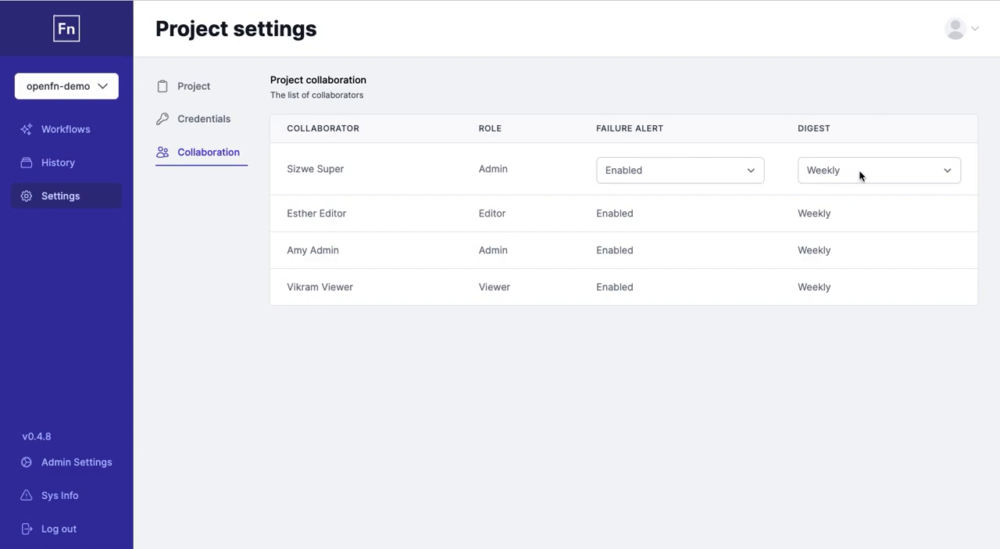
{"action": "left_click", "coordinate": [878, 169]}
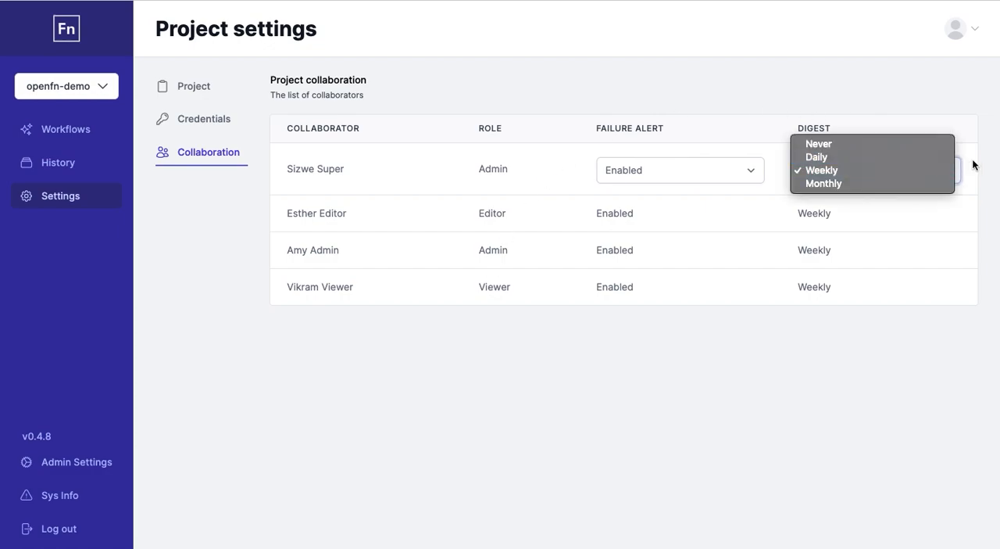
{"action": "left_click", "coordinate": [821, 170]}
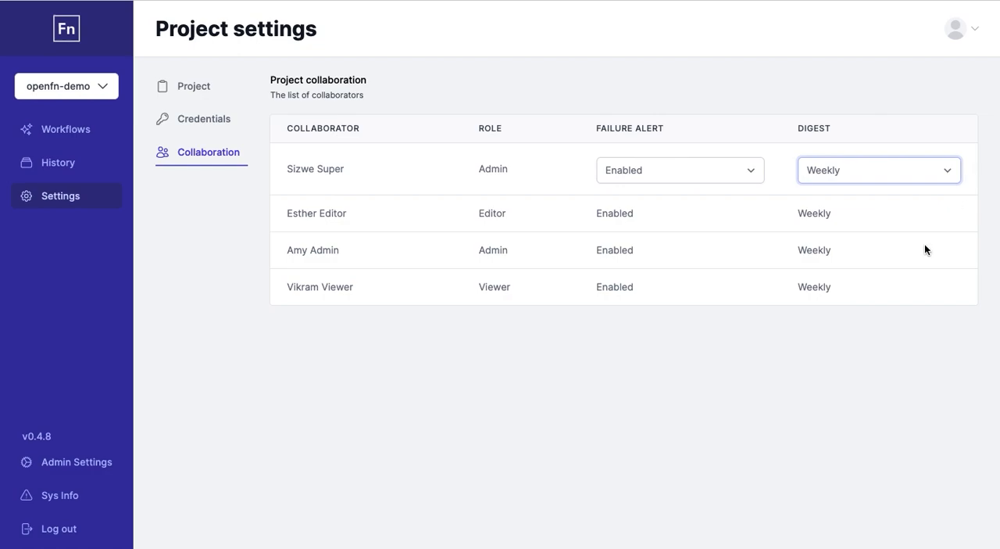
{"action": "mouse_move", "coordinate": [452, 474]}
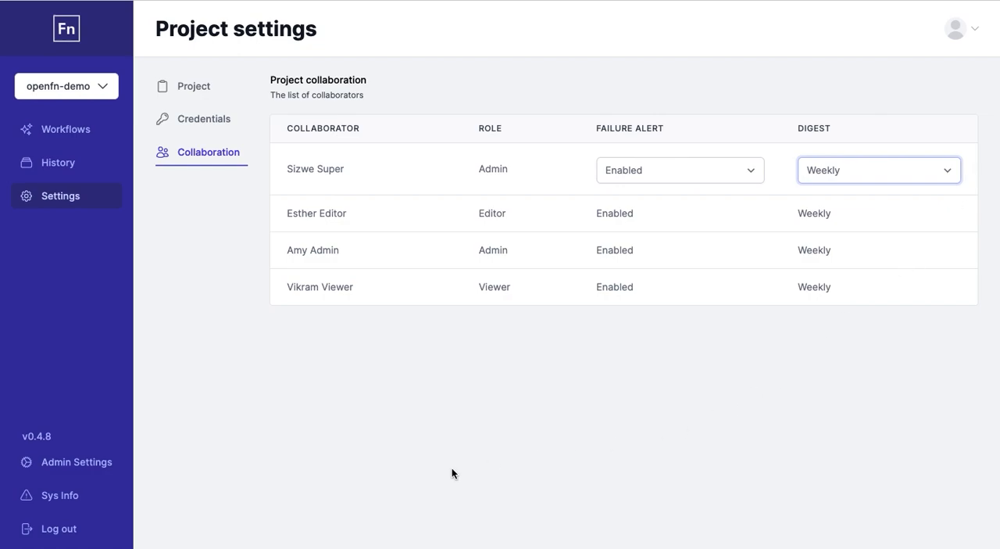
{"action": "left_click", "coordinate": [76, 462]}
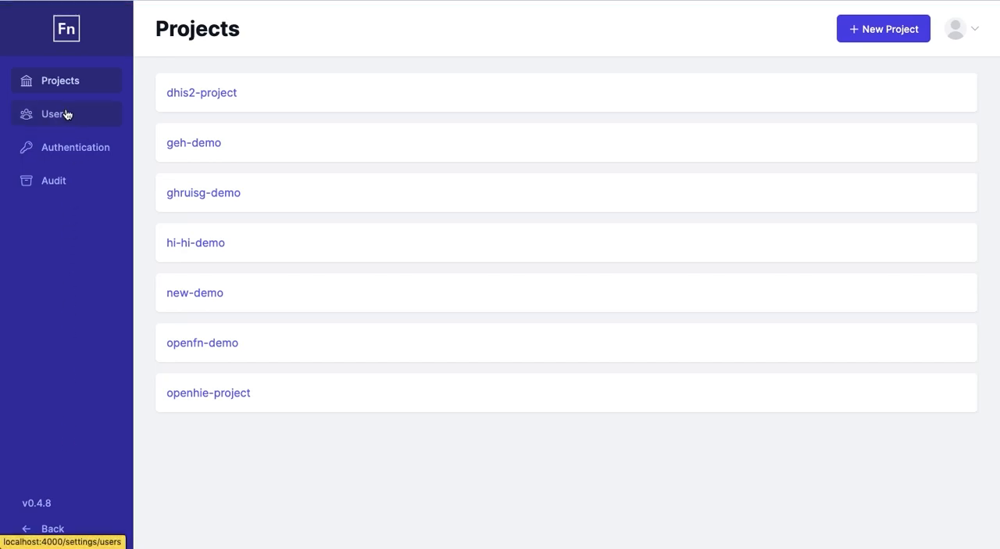
- View the admin Users list, then the OpenID Connect Authentication page
{"action": "left_click", "coordinate": [54, 113]}
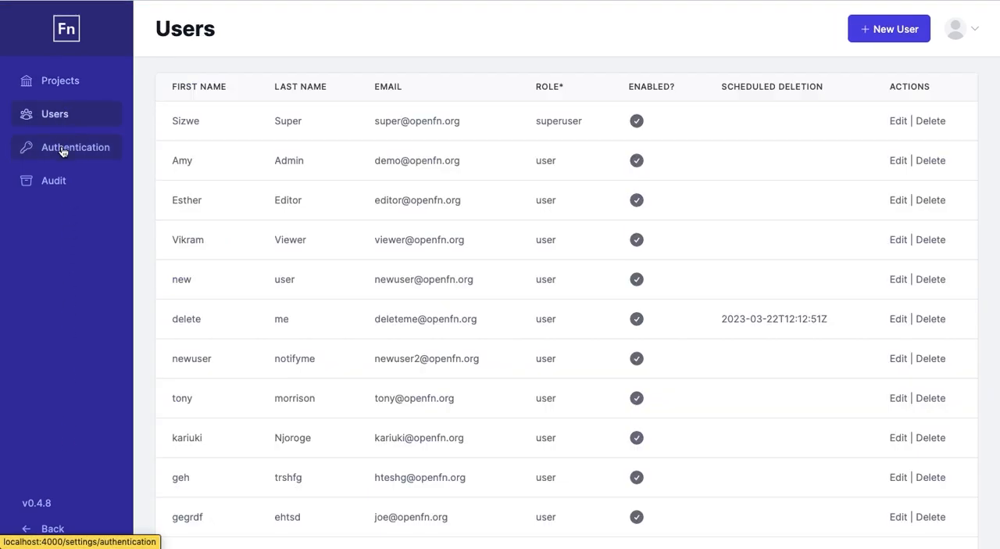
{"action": "left_click", "coordinate": [75, 146]}
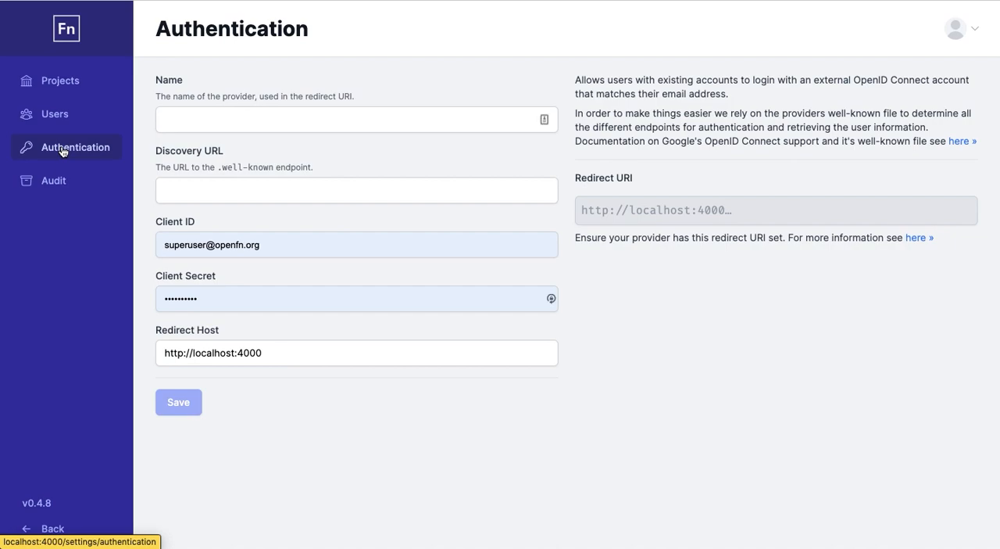
- Open the admin Audit log of credential created and updated events
{"action": "left_click", "coordinate": [54, 180]}
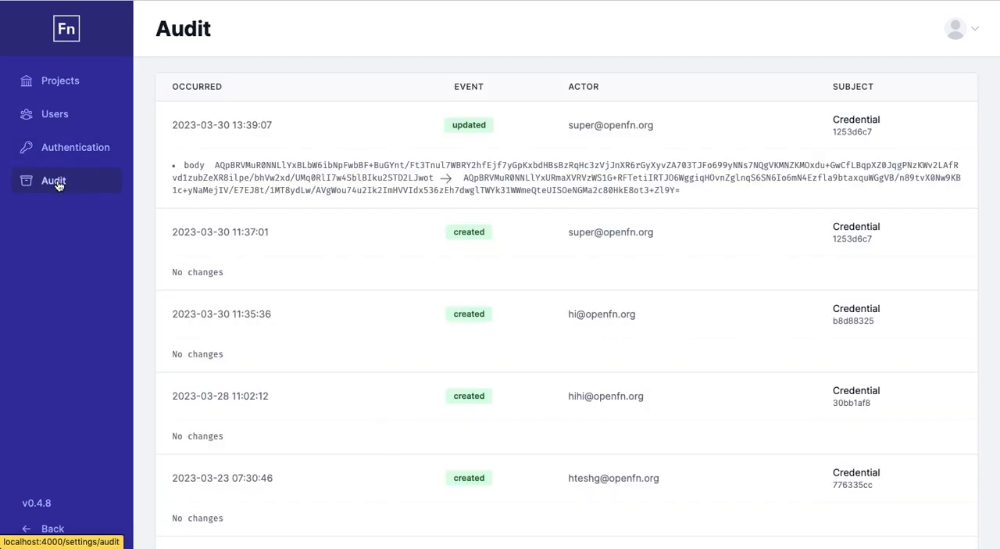
{"action": "mouse_move", "coordinate": [650, 105]}
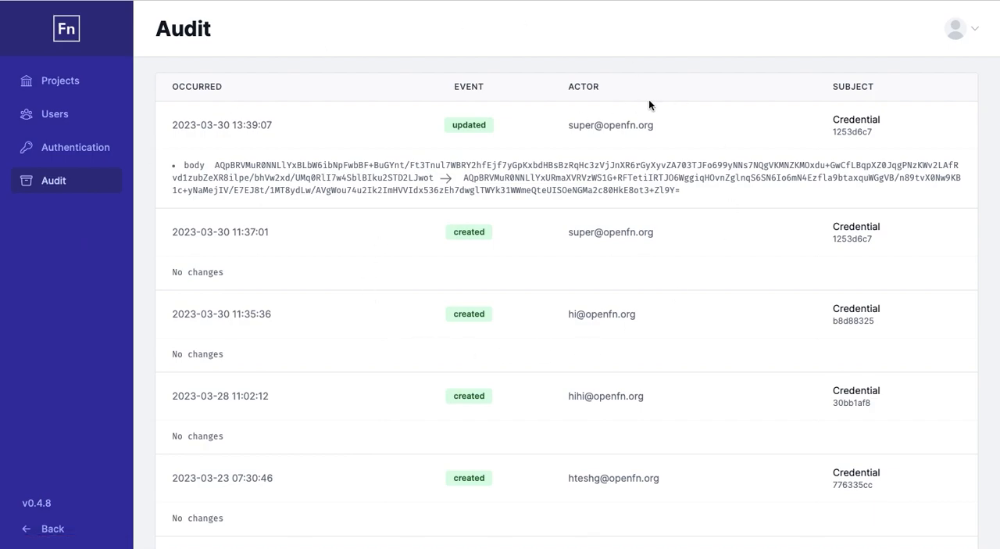
{"action": "mouse_move", "coordinate": [480, 125]}
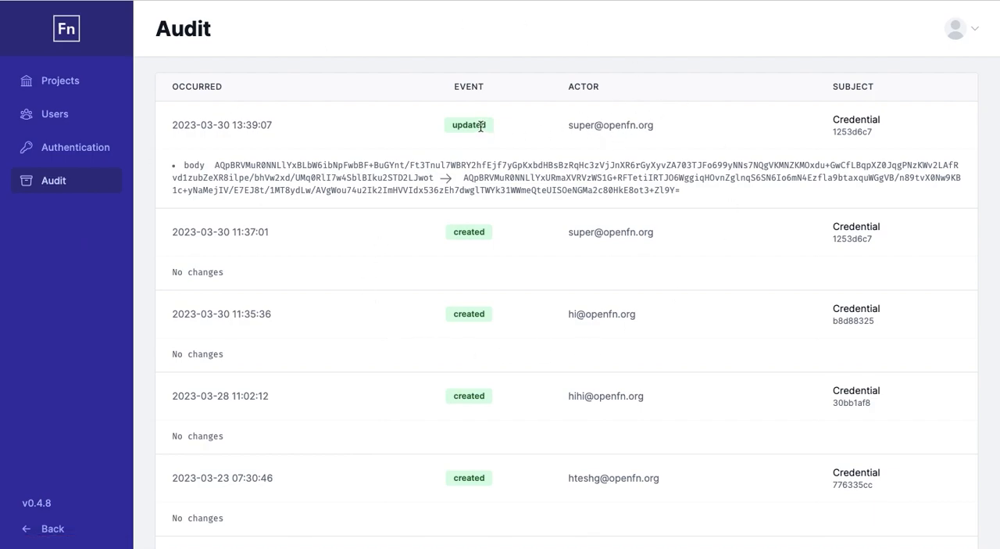
{"action": "mouse_move", "coordinate": [595, 208]}
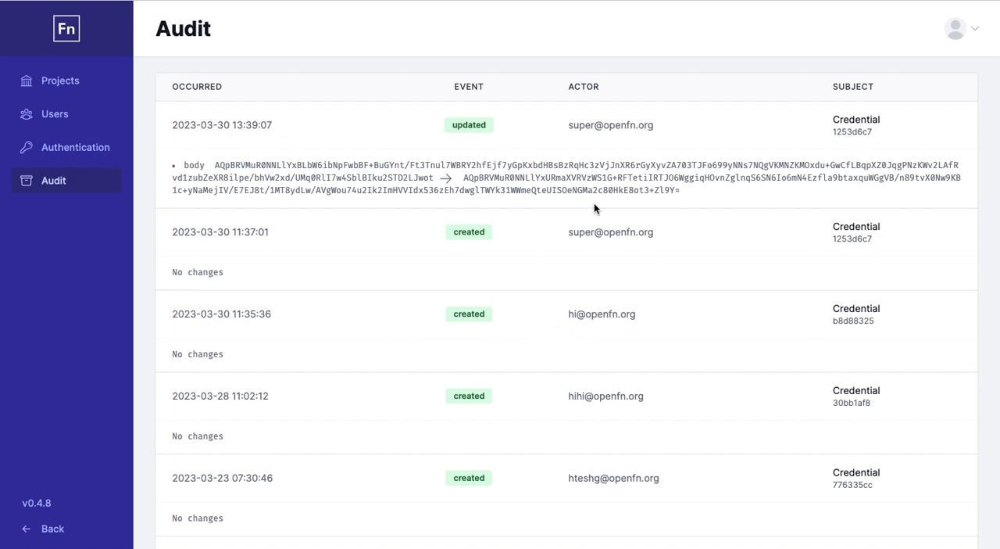
{"action": "mouse_move", "coordinate": [660, 237]}
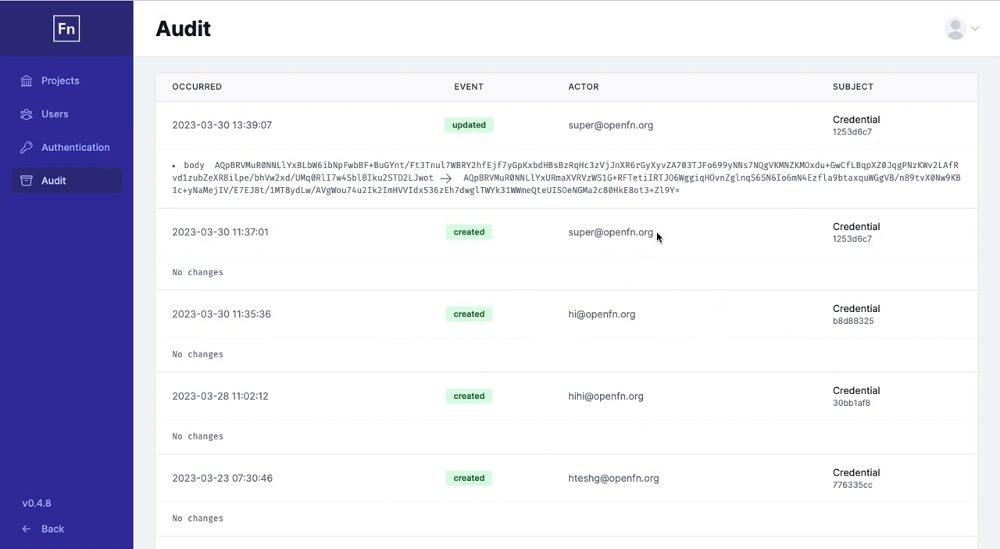
{"action": "mouse_move", "coordinate": [720, 155]}
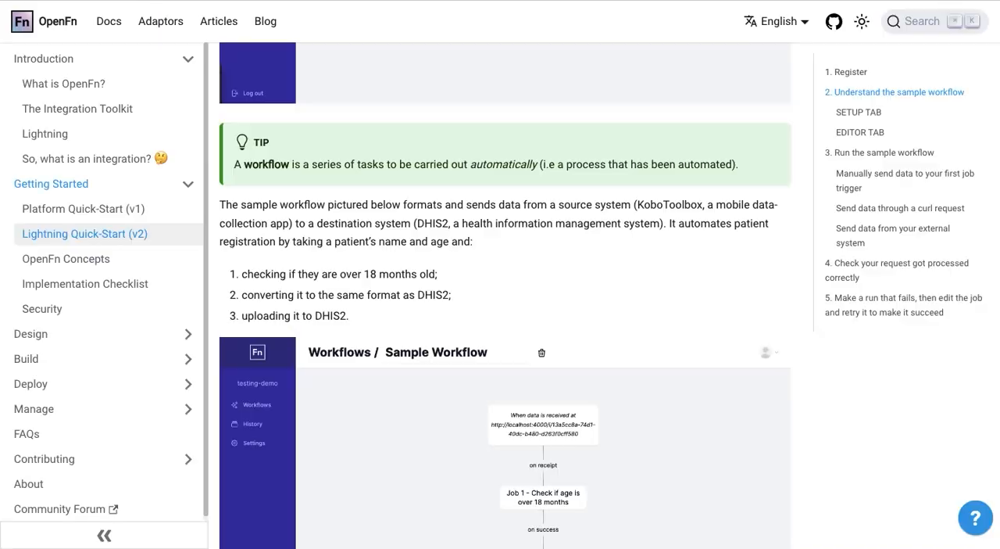
- Scroll through the Lightning Quick-Start (v2) docs and the Community forum topic list
{"action": "scroll", "scroll_direction": "up", "scroll_amount": 3}
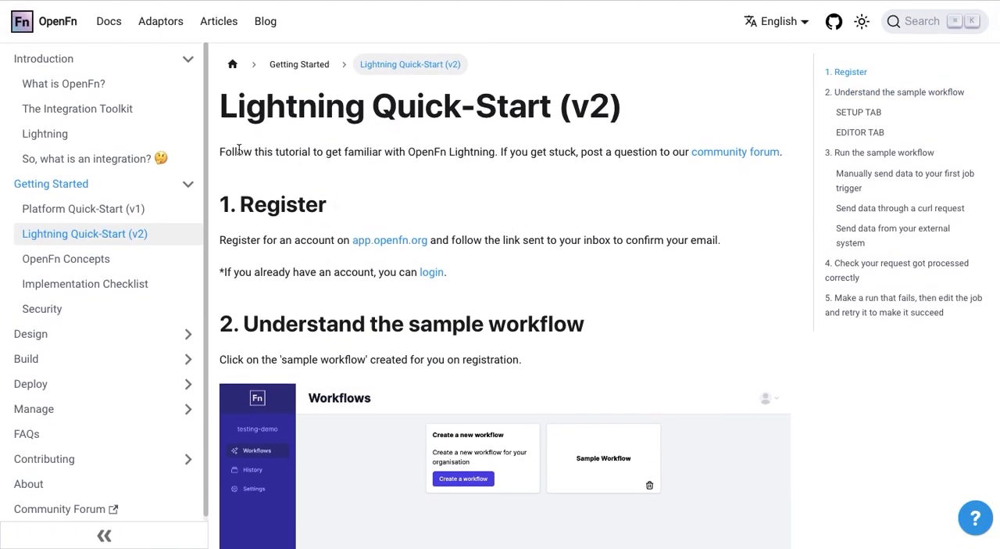
{"action": "scroll", "scroll_direction": "down", "scroll_amount": 3}
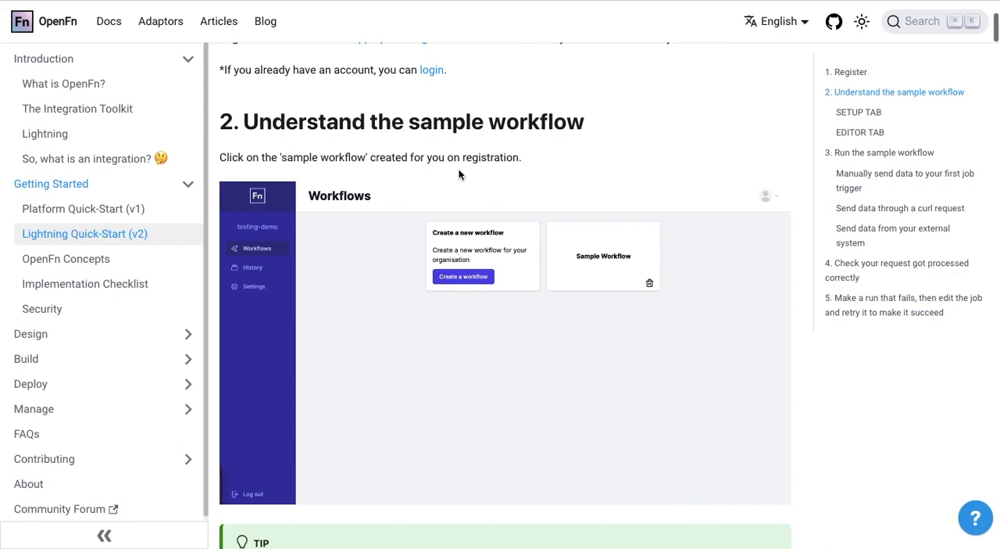
{"action": "scroll", "scroll_direction": "down", "scroll_amount": 3}
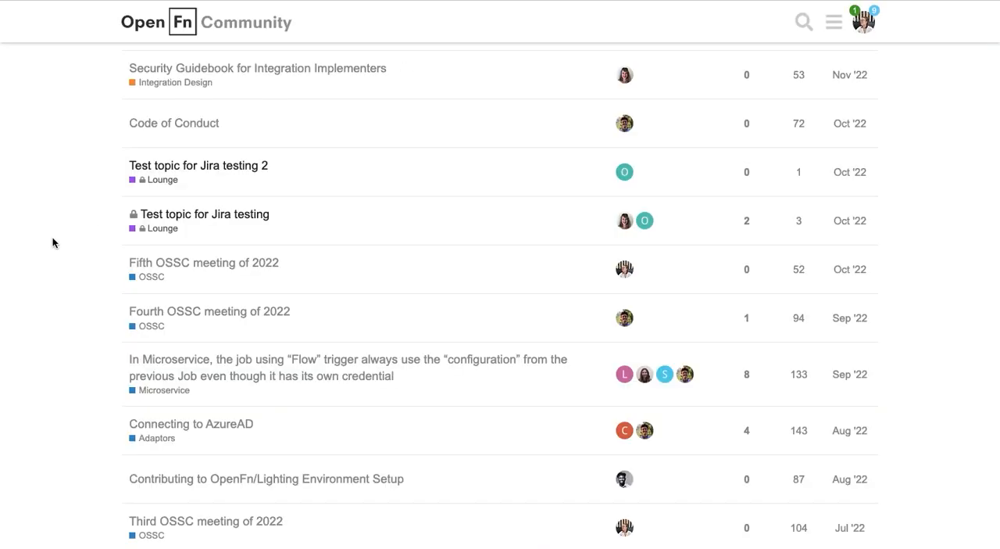
{"action": "scroll", "scroll_direction": "down", "scroll_amount": 3}
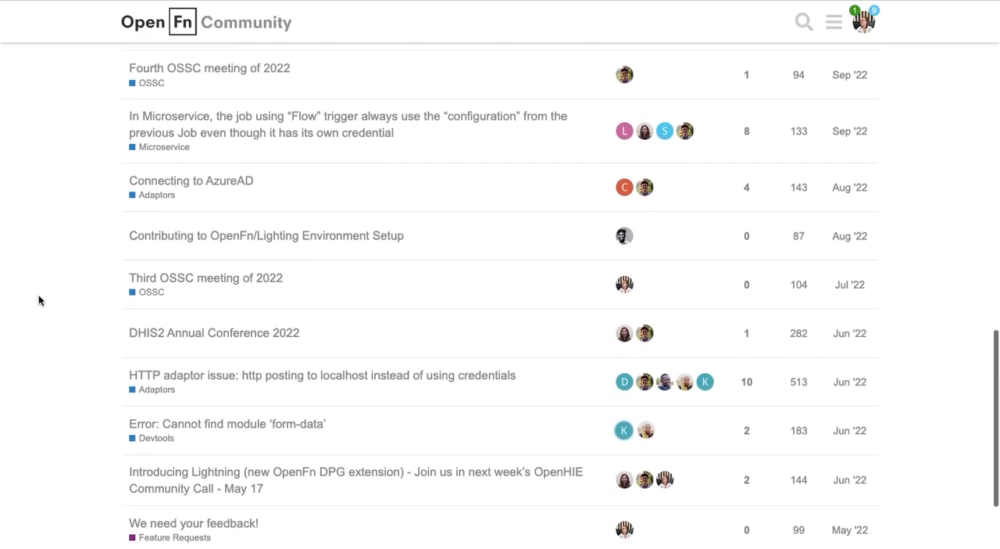